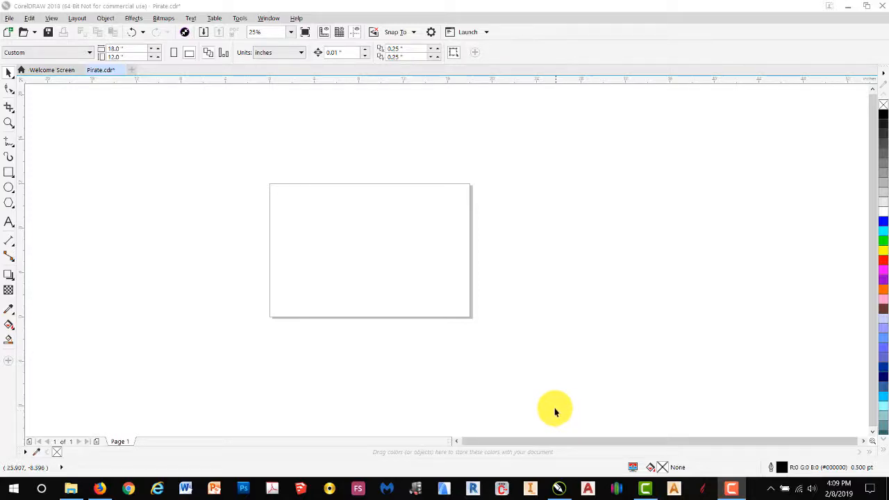
pyautogui.moveTo(554, 408)
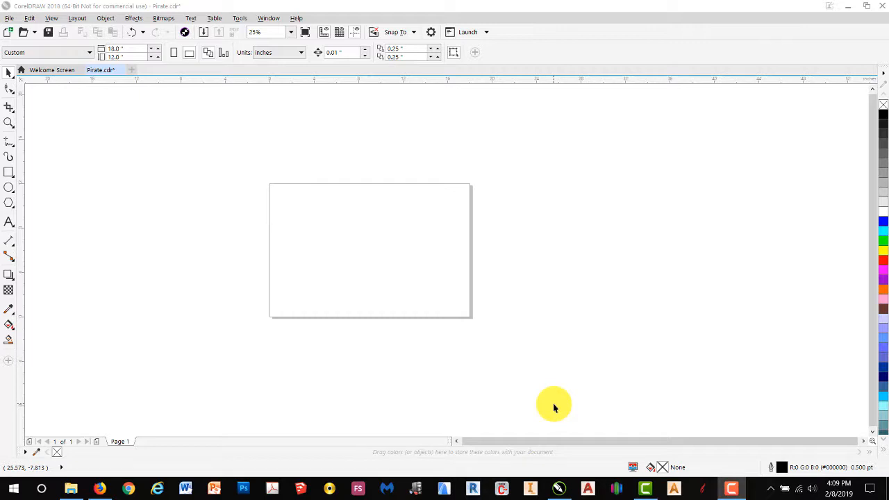
pyautogui.moveTo(554, 392)
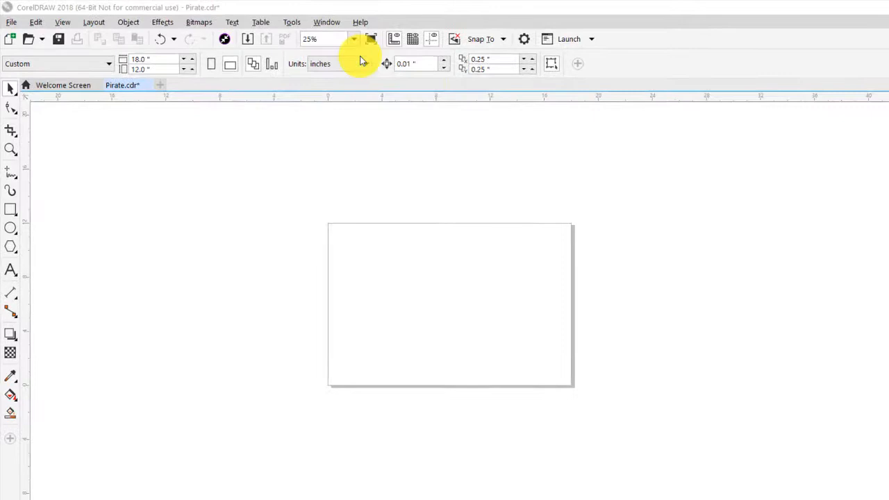
# Step: Show the Window menu's Dockers list over the blank 18 × 12 inch Pirate page
pyautogui.click(327, 21)
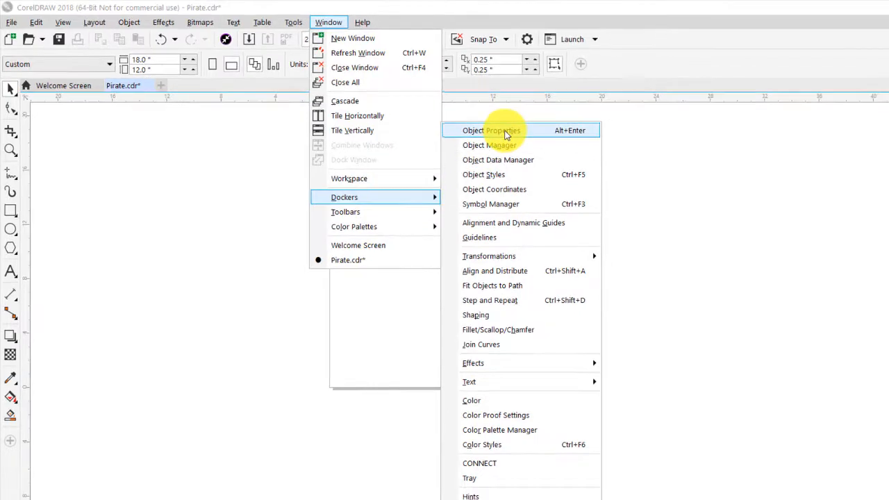
# Step: Open the Object Properties docker and import the OSTSkullTransparent skull image
pyautogui.click(491, 130)
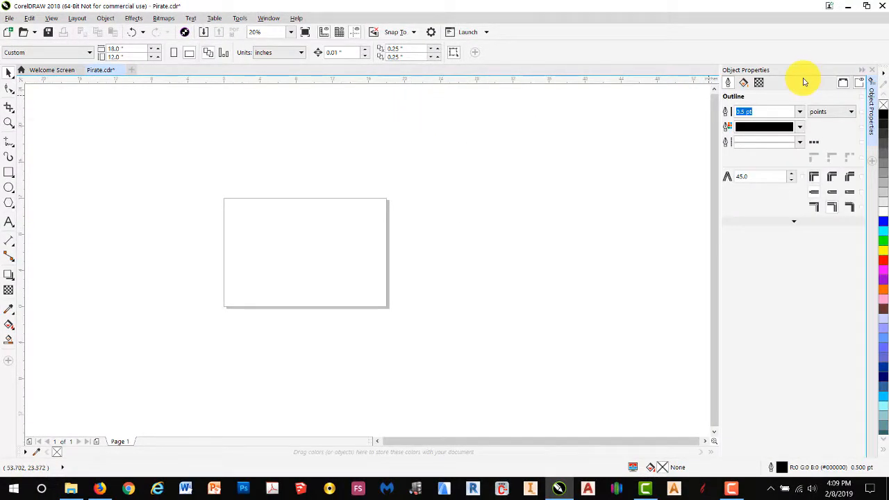
pyautogui.moveTo(9, 18)
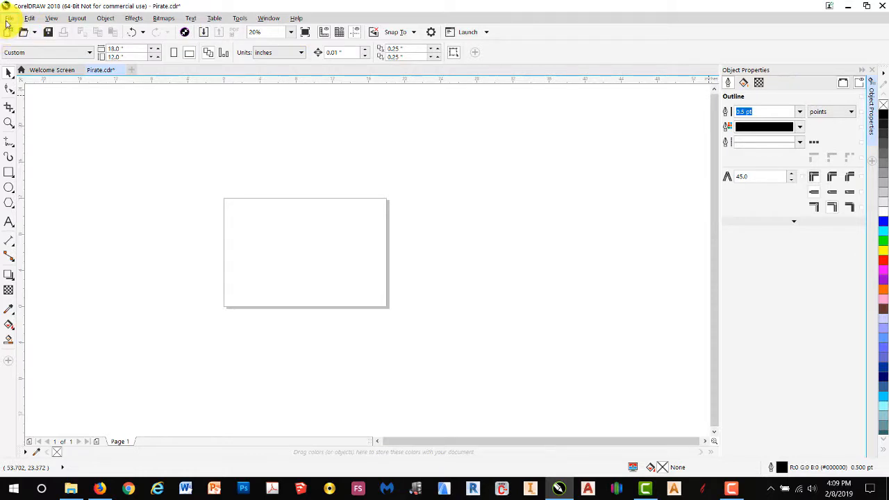
pyautogui.click(10, 18)
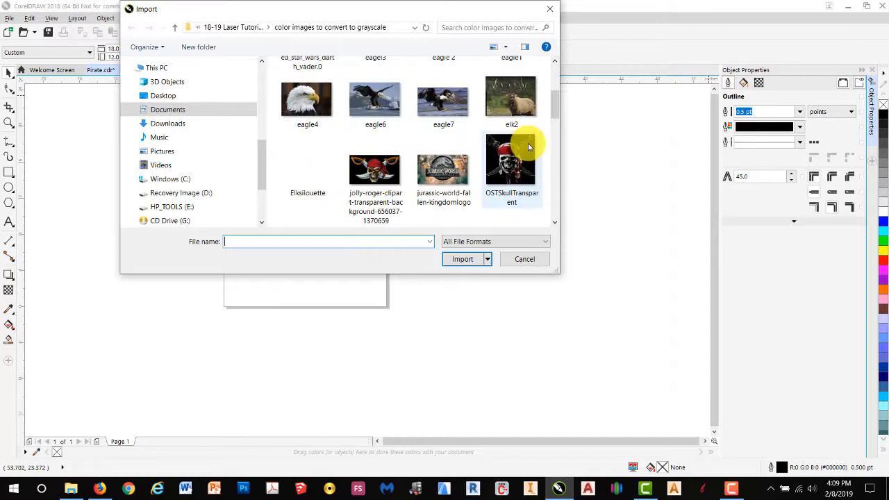
pyautogui.click(511, 158)
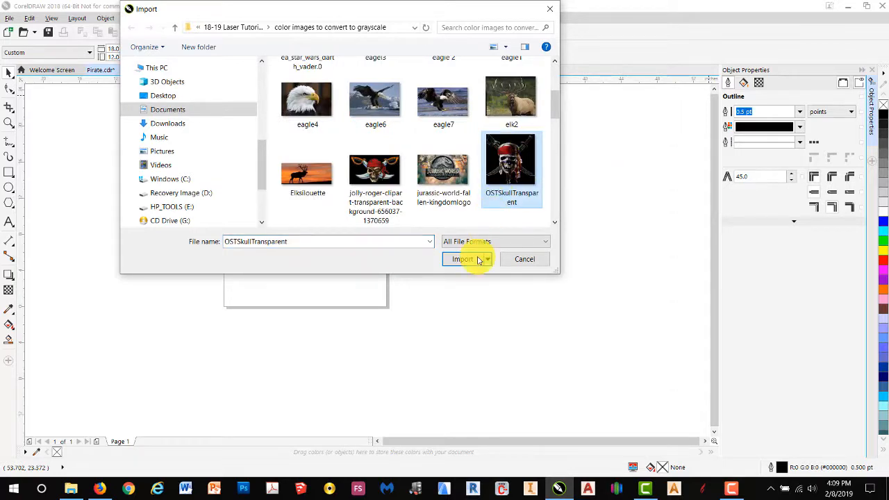
pyautogui.click(463, 259)
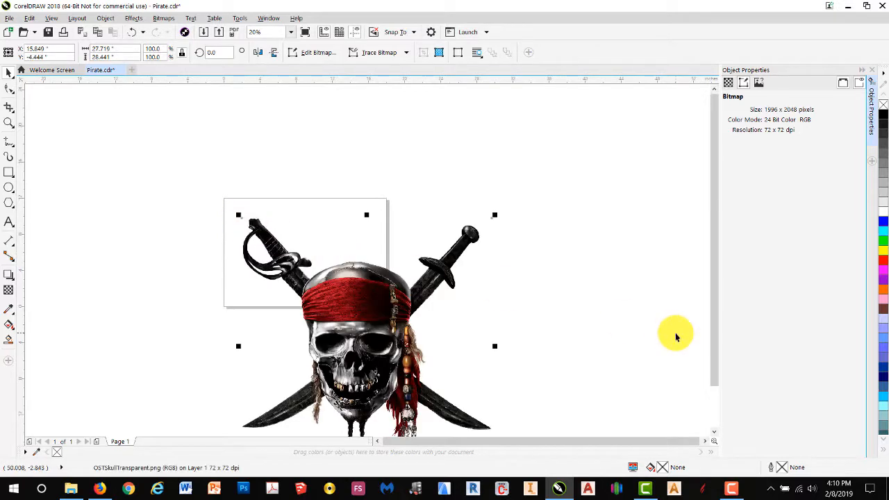
pyautogui.moveTo(677, 337)
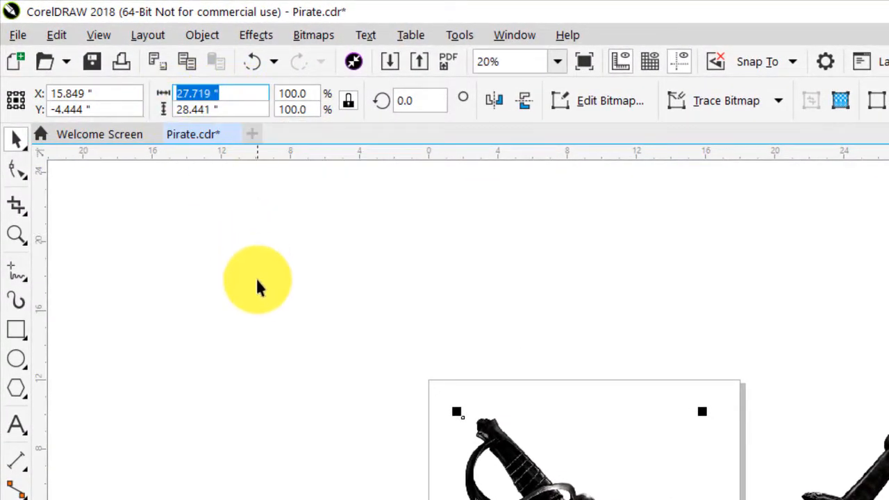
pyautogui.moveTo(264, 291)
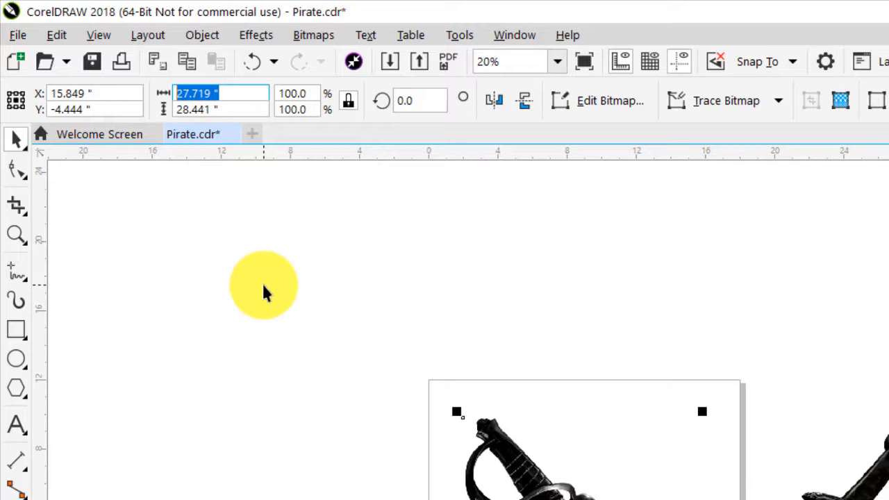
# Step: Scale the skull to 4.75 inches wide with ratio locked and move it onto the page
pyautogui.write('4.75')
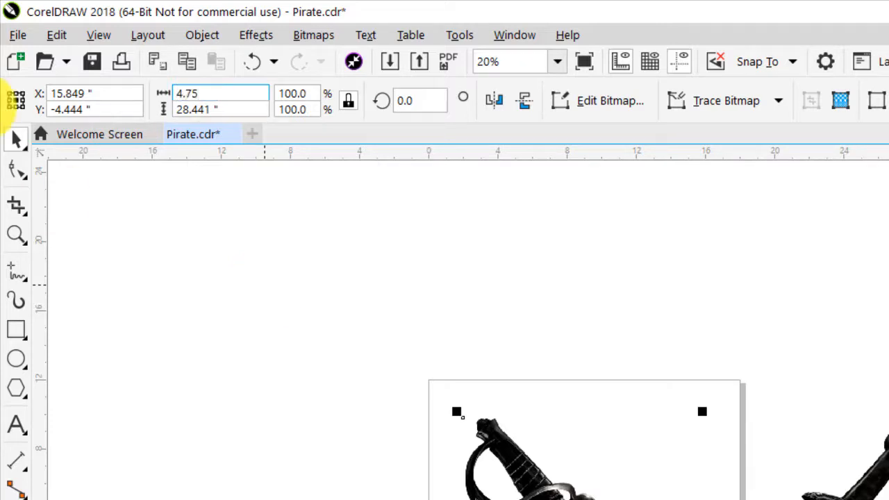
pyautogui.moveTo(348, 101)
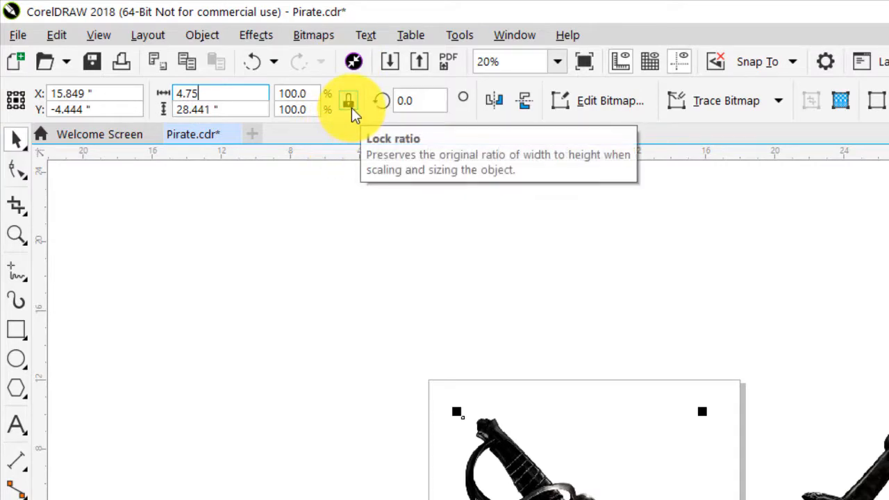
pyautogui.moveTo(271, 256)
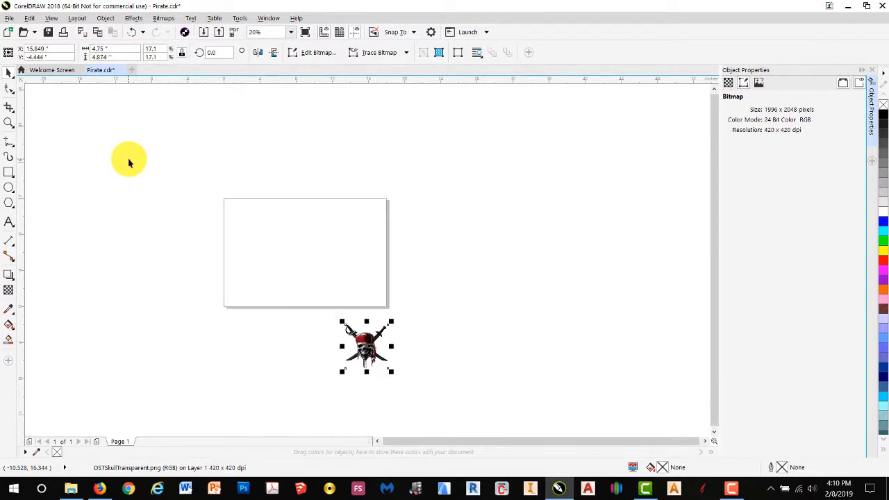
pyautogui.moveTo(347, 336)
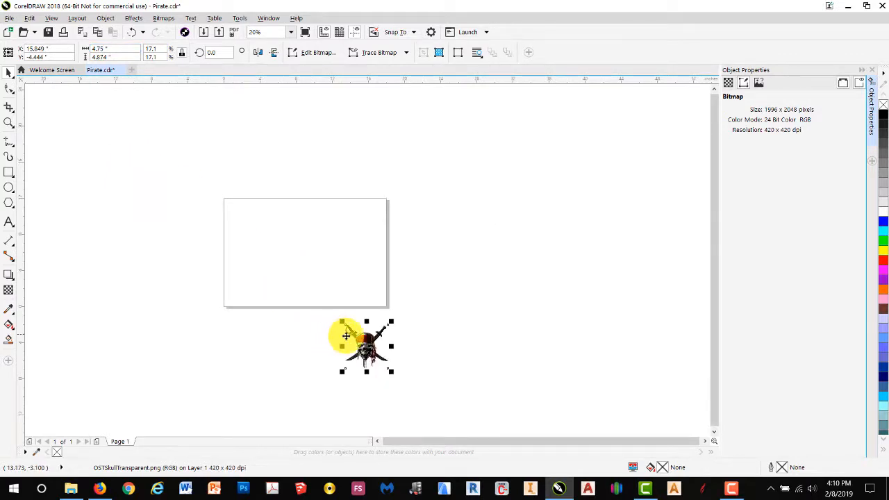
pyautogui.moveTo(190, 407)
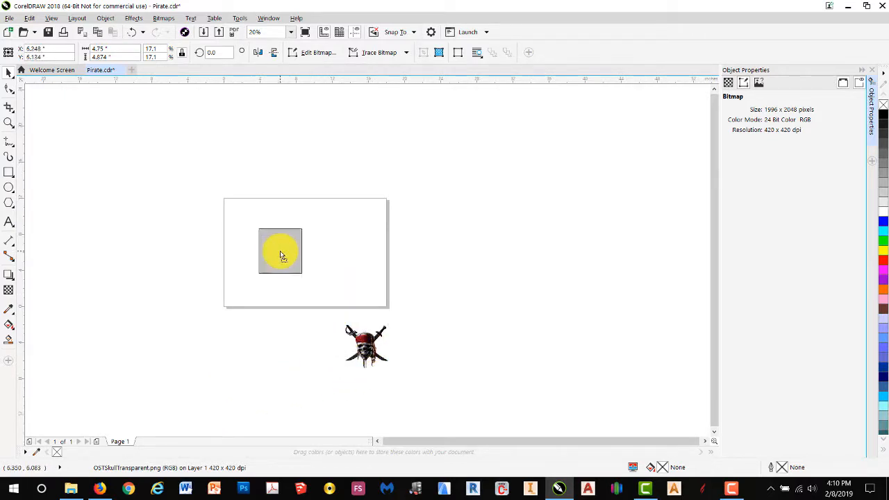
pyautogui.moveTo(364, 345); pyautogui.dragTo(280, 251)
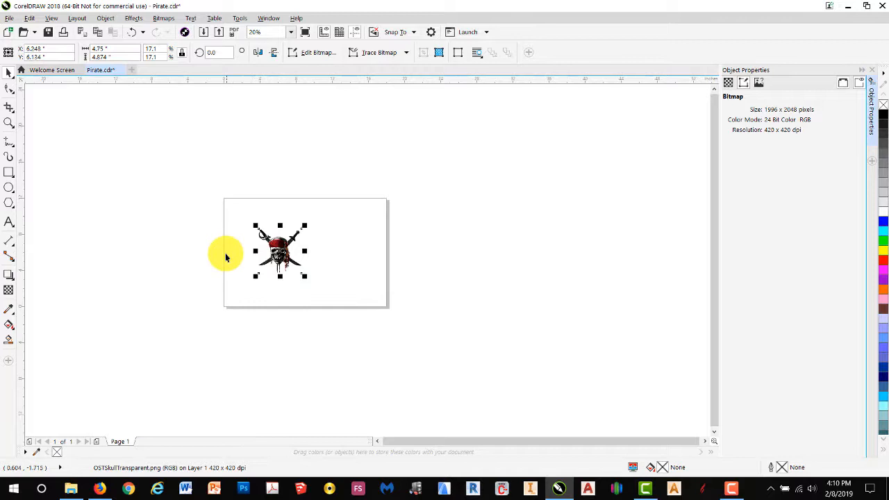
pyautogui.moveTo(229, 211)
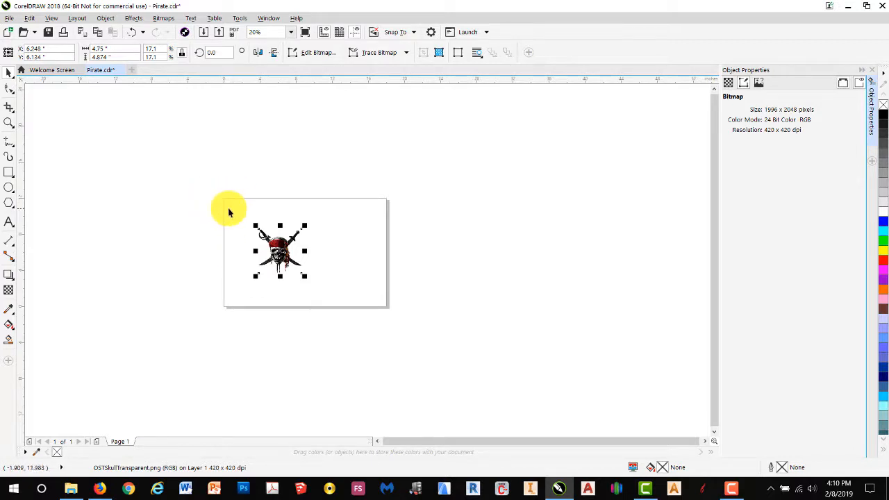
pyautogui.moveTo(207, 210)
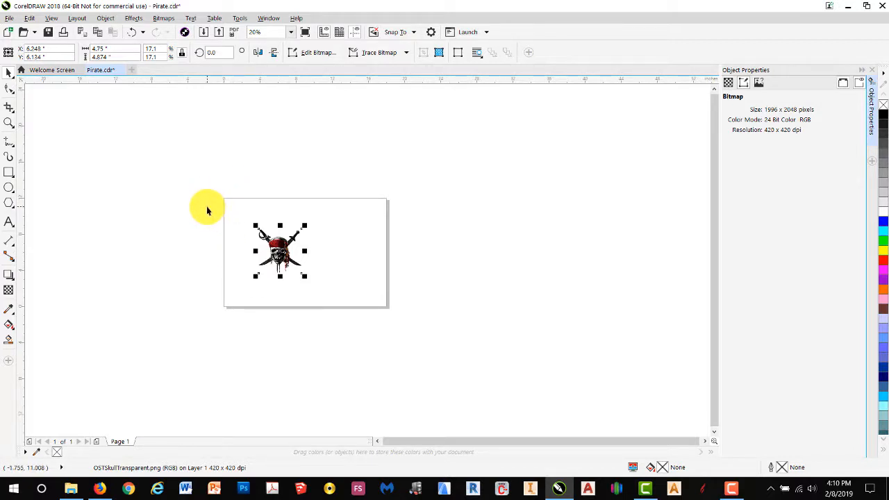
pyautogui.moveTo(319, 127)
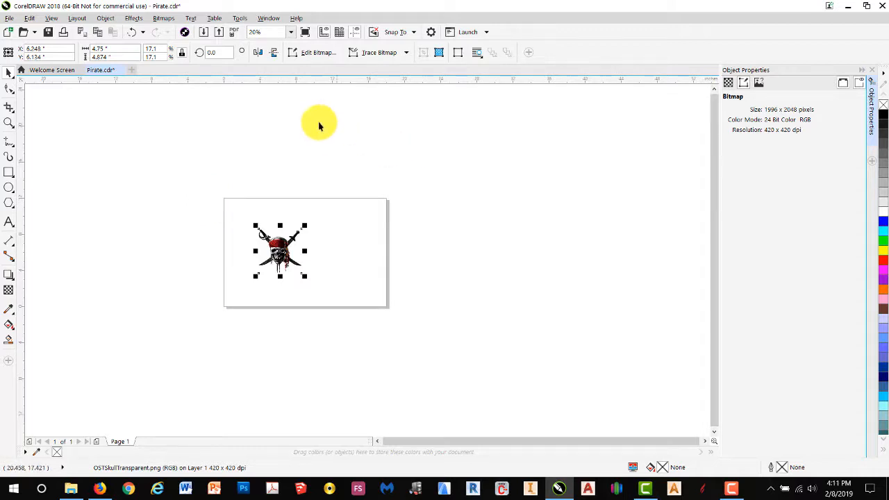
# Step: Position the skull at X 0, Y 0 using the top-left anchor in Transformations
pyautogui.click(106, 18)
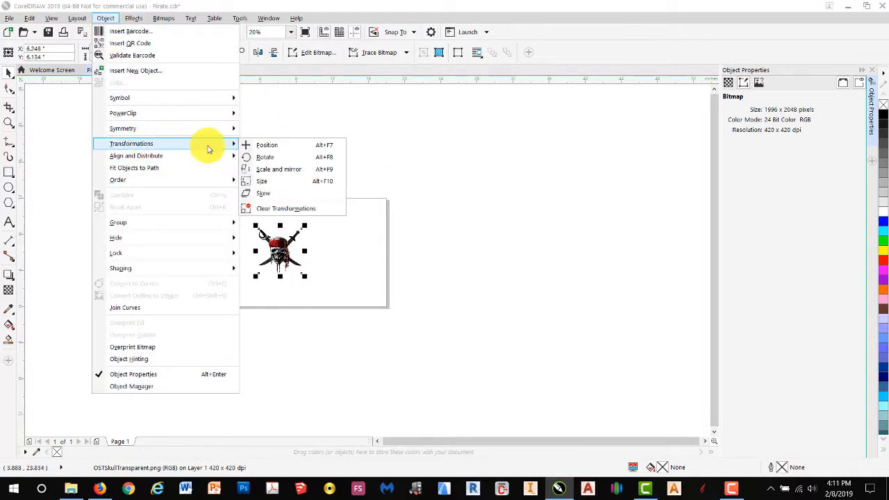
pyautogui.click(266, 144)
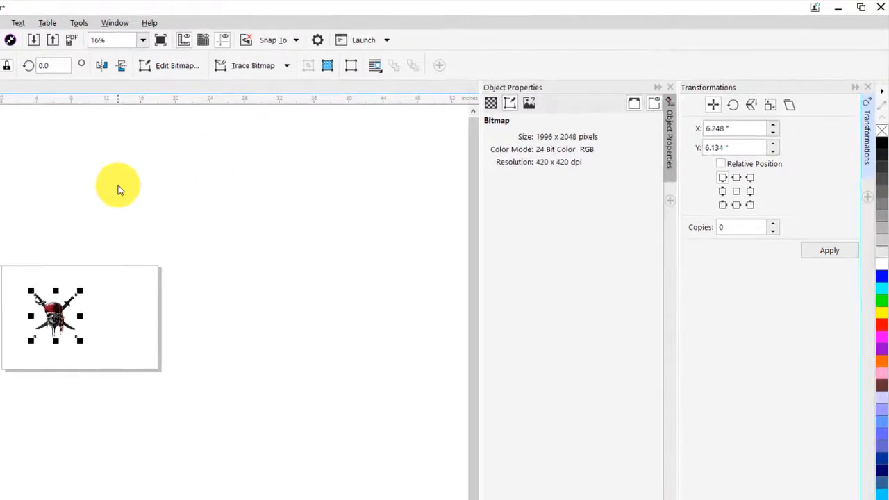
pyautogui.moveTo(819, 153)
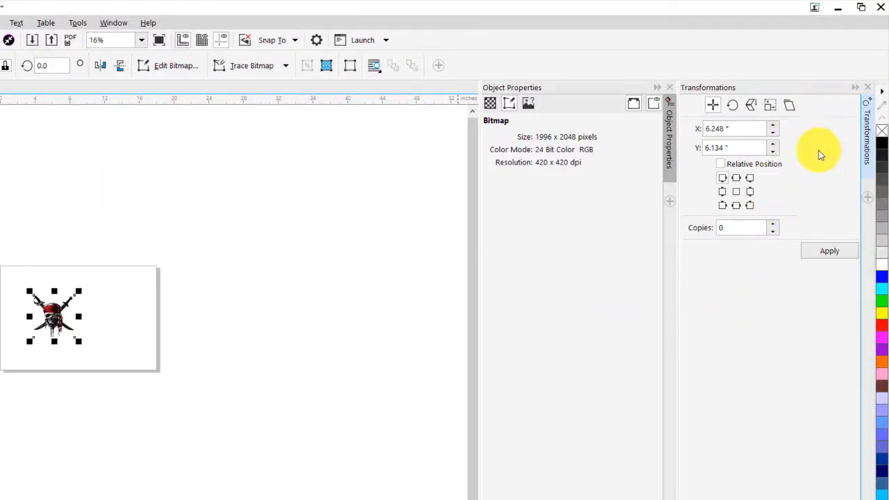
pyautogui.moveTo(812, 150)
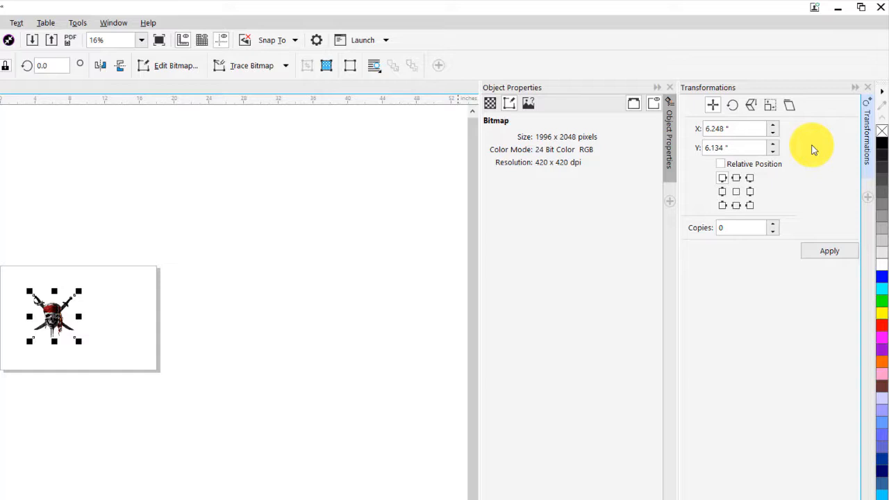
pyautogui.moveTo(722, 172)
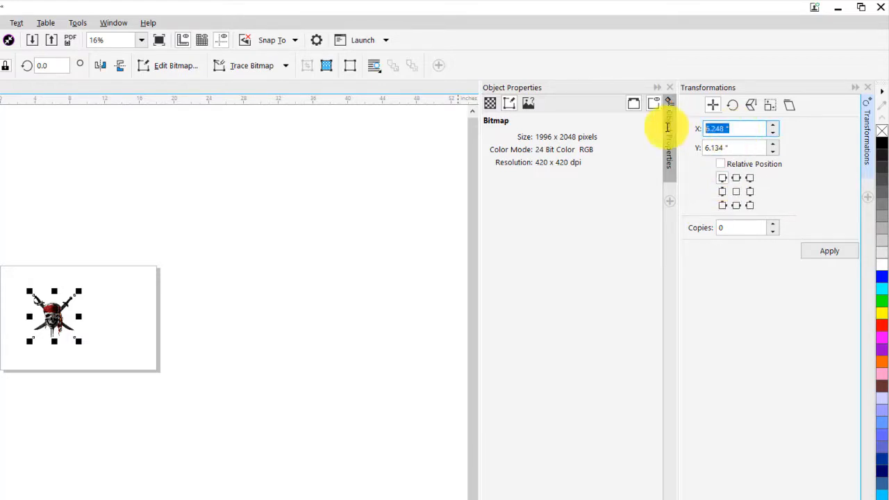
pyautogui.write('0')
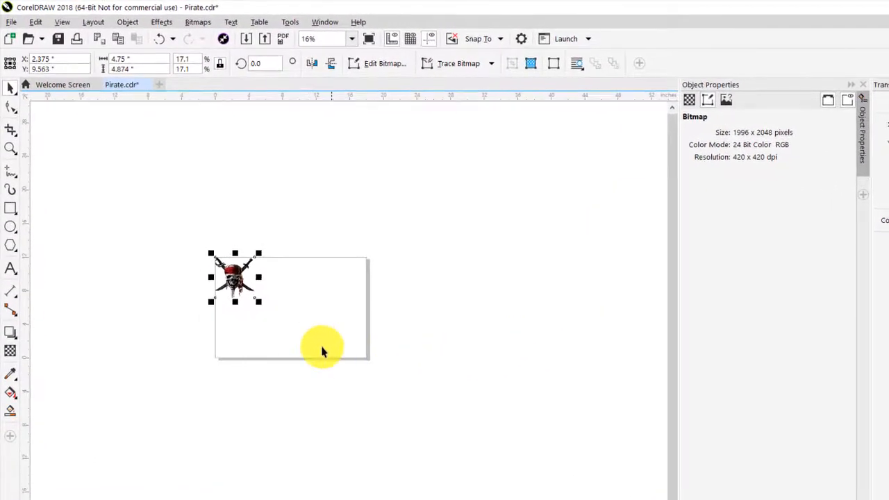
pyautogui.moveTo(245, 307)
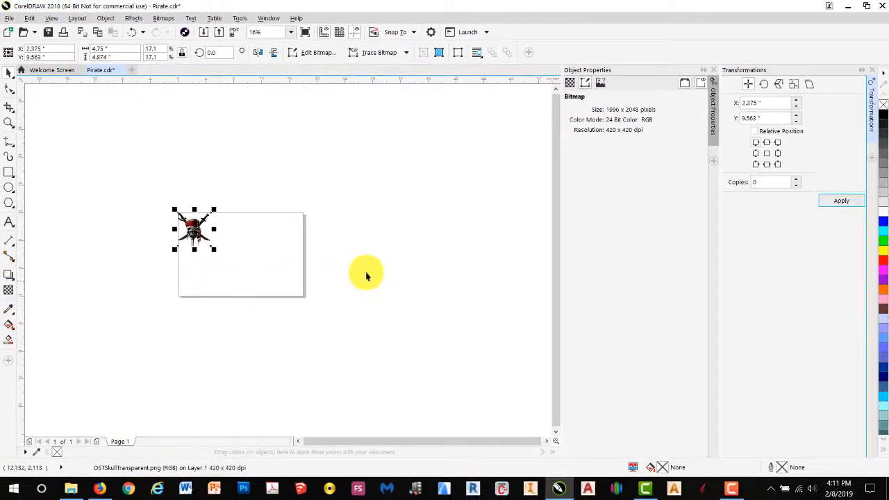
pyautogui.moveTo(872, 71)
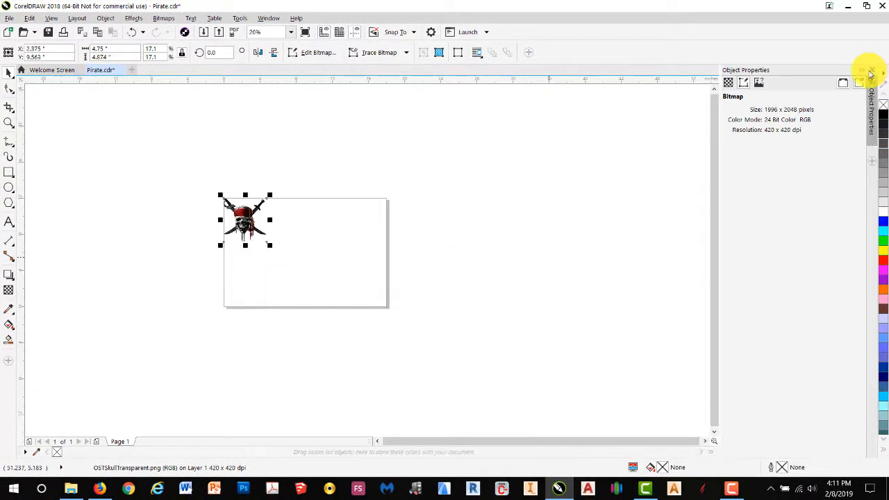
pyautogui.moveTo(687, 223)
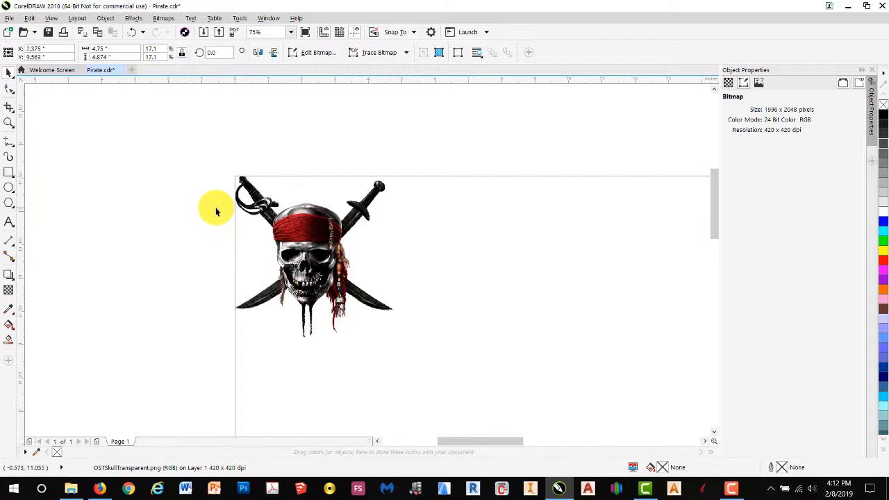
# Step: Brighten the skull bitmap by bending the Tone Curve upward
pyautogui.click(312, 257)
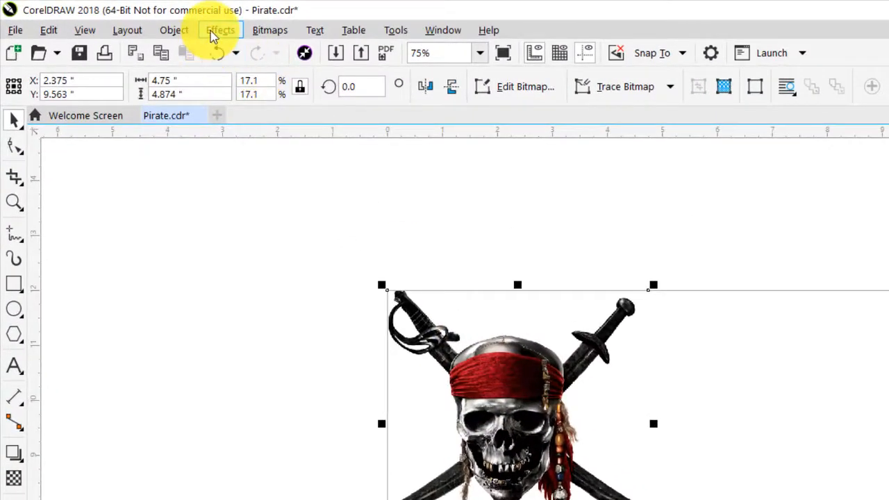
pyautogui.click(221, 30)
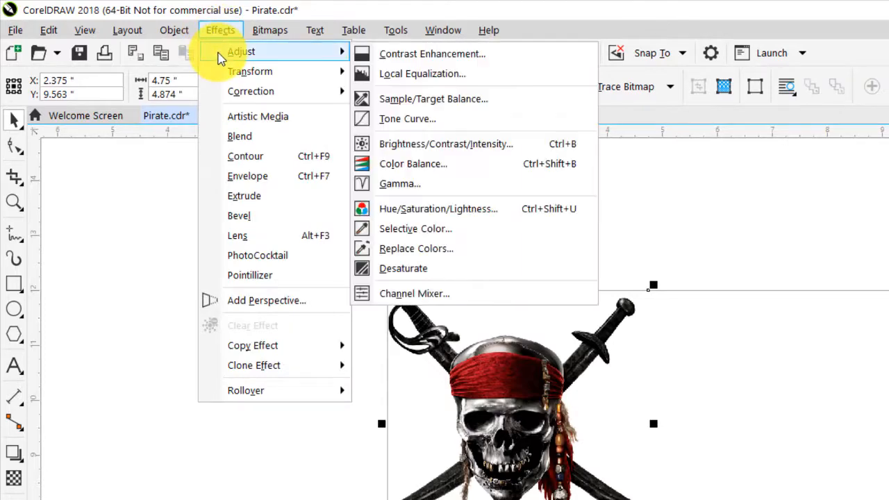
pyautogui.moveTo(417, 119)
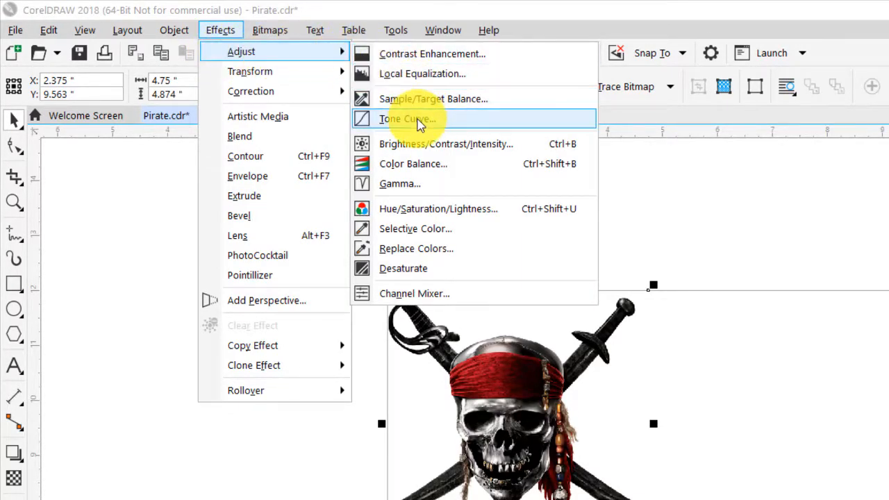
pyautogui.click(407, 119)
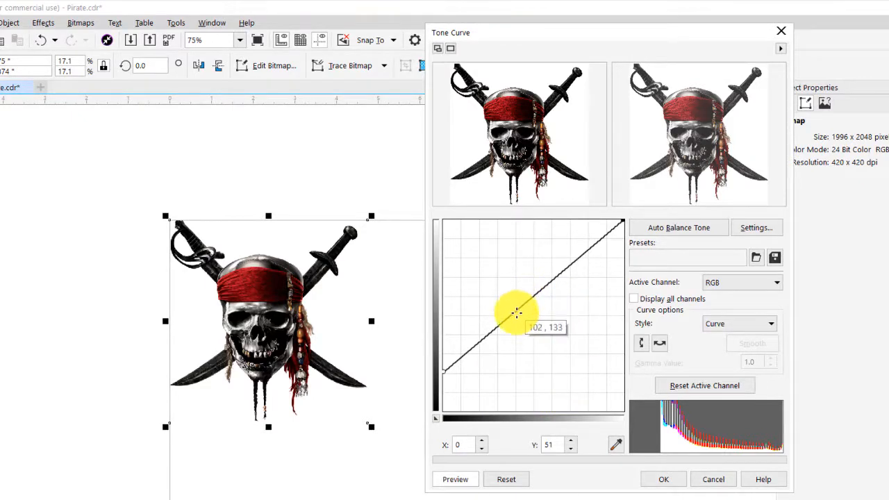
pyautogui.moveTo(516, 313); pyautogui.dragTo(501, 323)
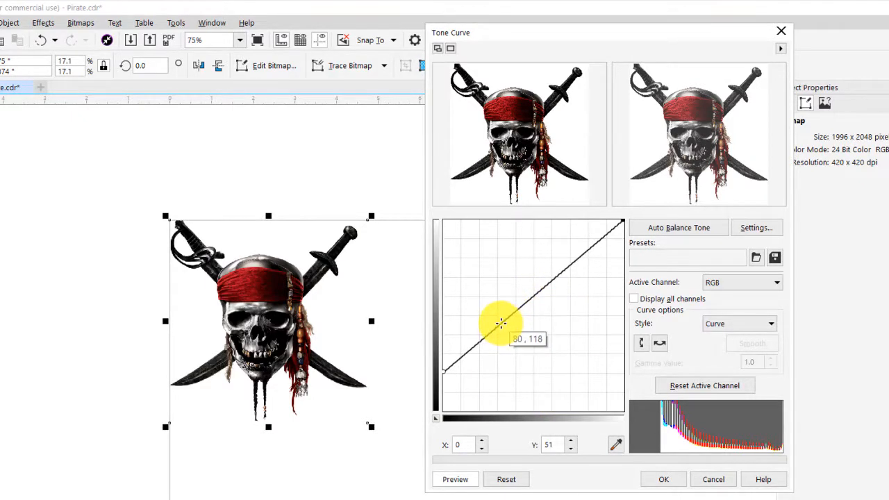
pyautogui.moveTo(499, 324); pyautogui.dragTo(496, 321)
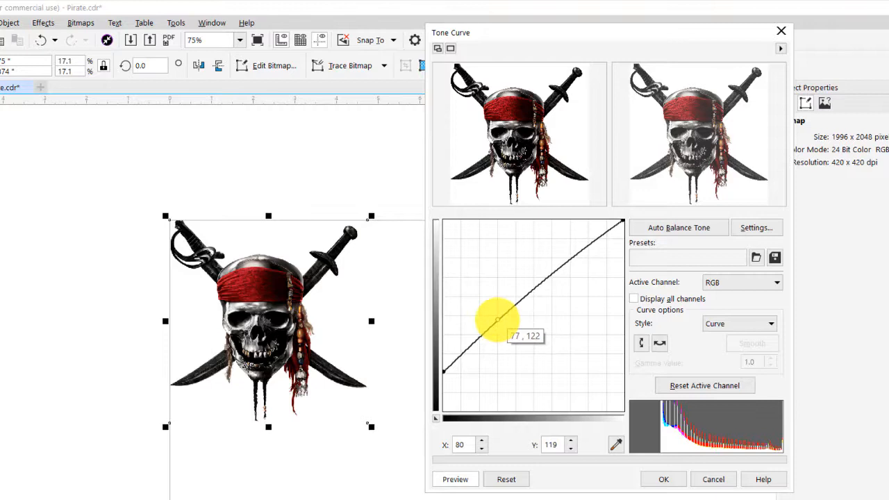
pyautogui.moveTo(496, 320); pyautogui.dragTo(478, 309)
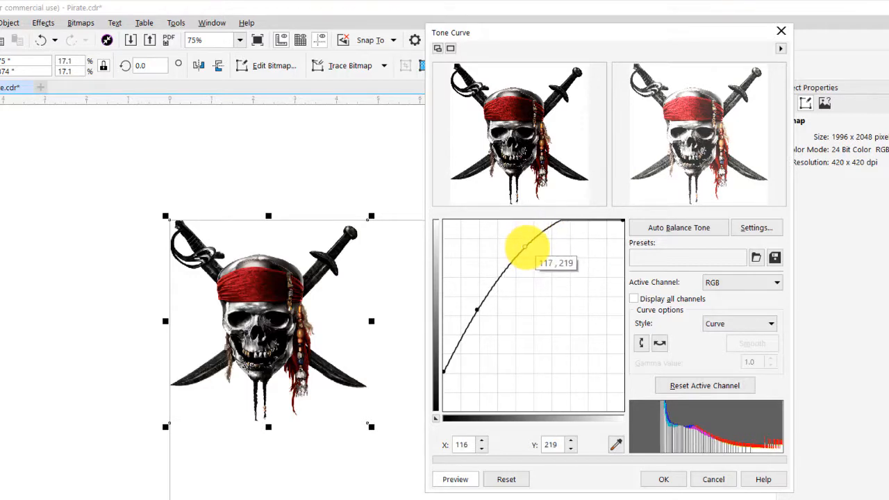
pyautogui.moveTo(526, 246); pyautogui.dragTo(519, 282)
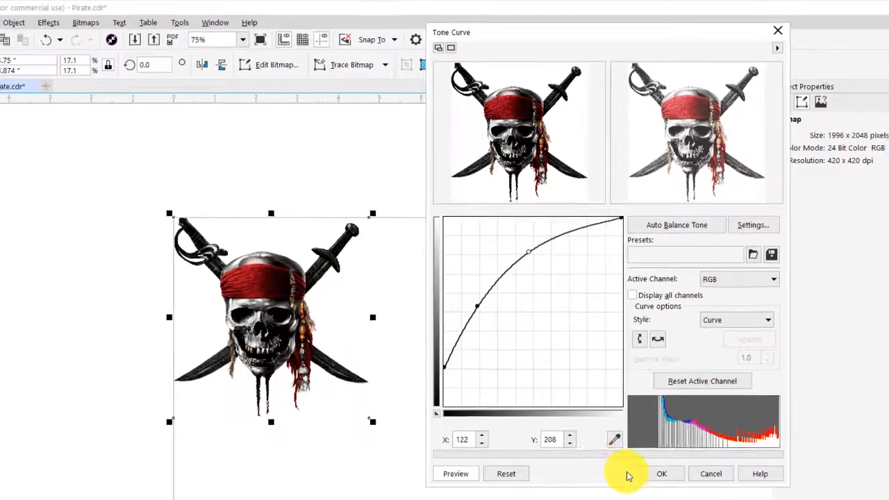
pyautogui.click(661, 473)
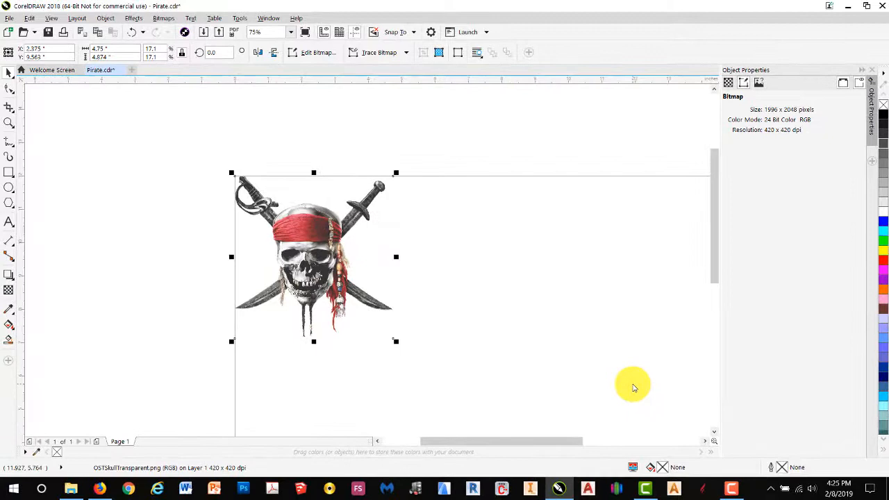
pyautogui.moveTo(495, 384)
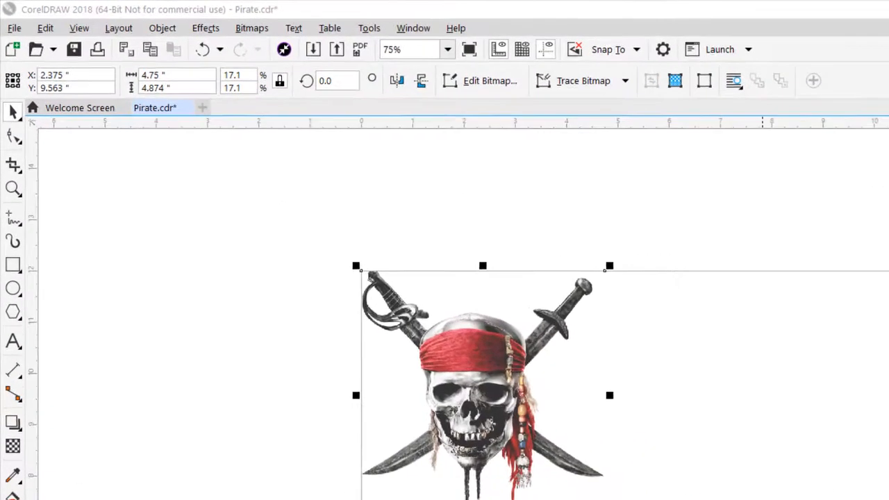
# Step: Apply Unsharp Mask sharpening at 300 percent to the skull bitmap
pyautogui.scroll(-3)
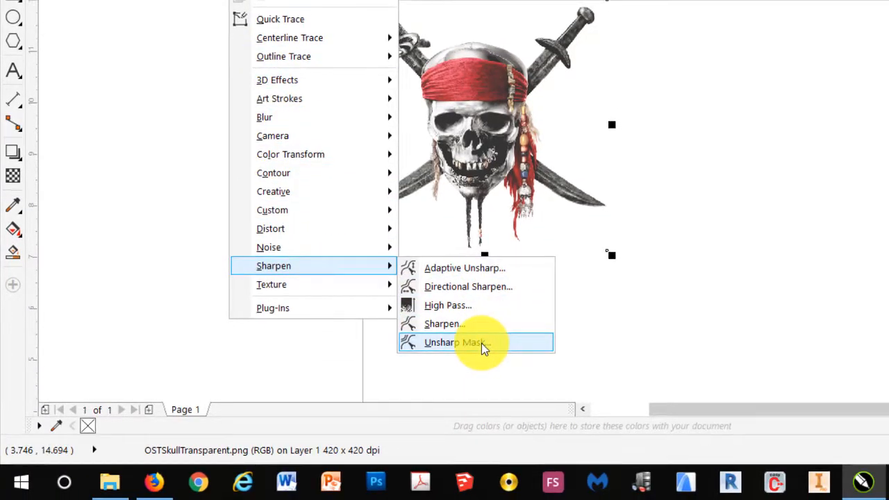
pyautogui.click(456, 342)
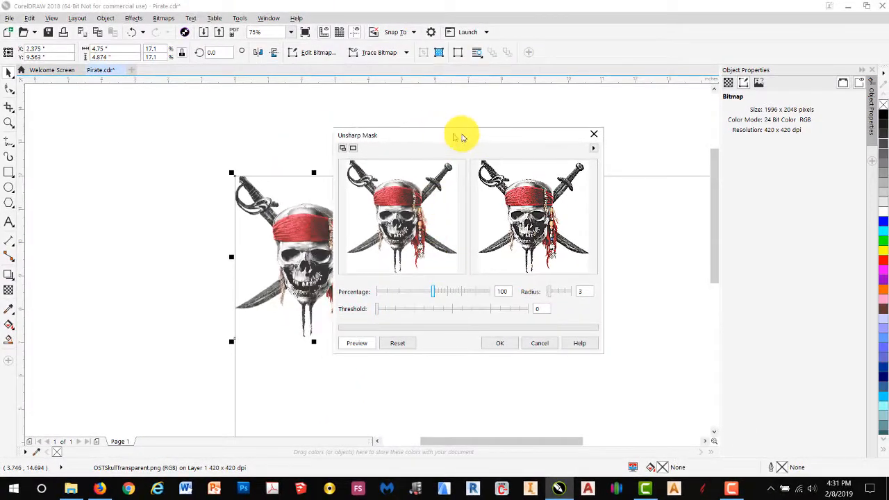
pyautogui.moveTo(462, 135); pyautogui.dragTo(540, 128)
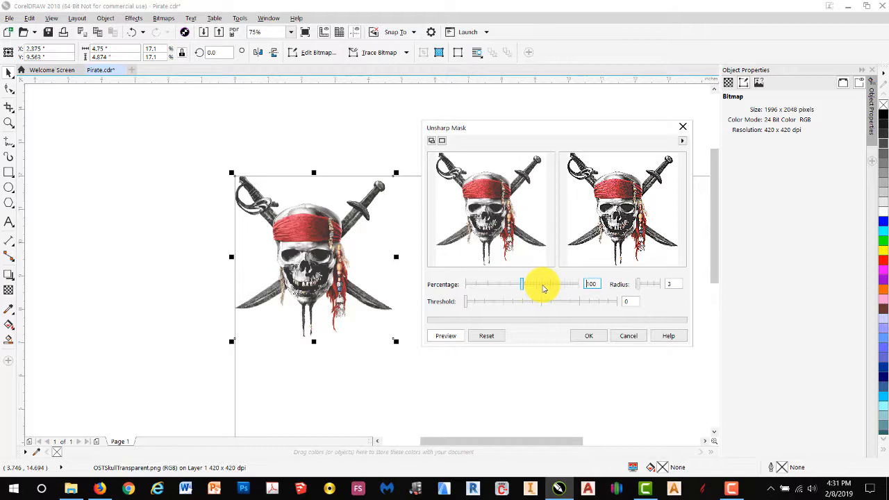
pyautogui.moveTo(522, 284); pyautogui.dragTo(574, 284)
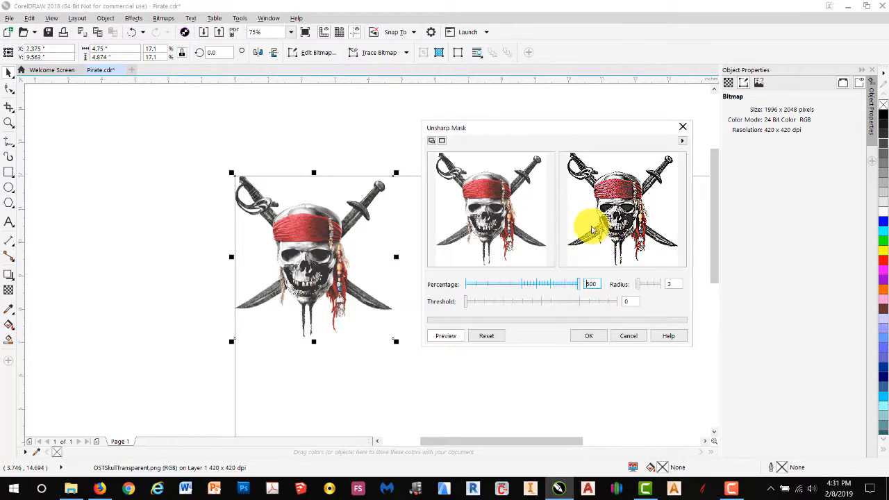
pyautogui.moveTo(646, 247)
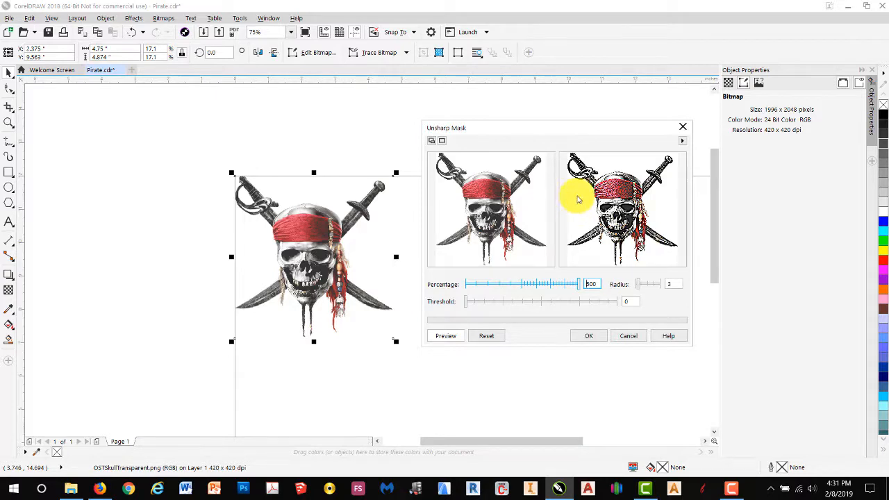
pyautogui.moveTo(546, 130)
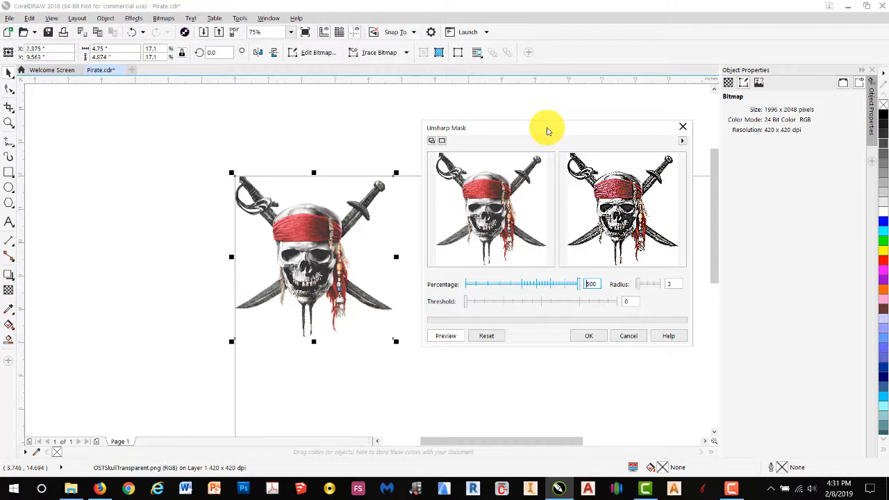
pyautogui.moveTo(590, 229)
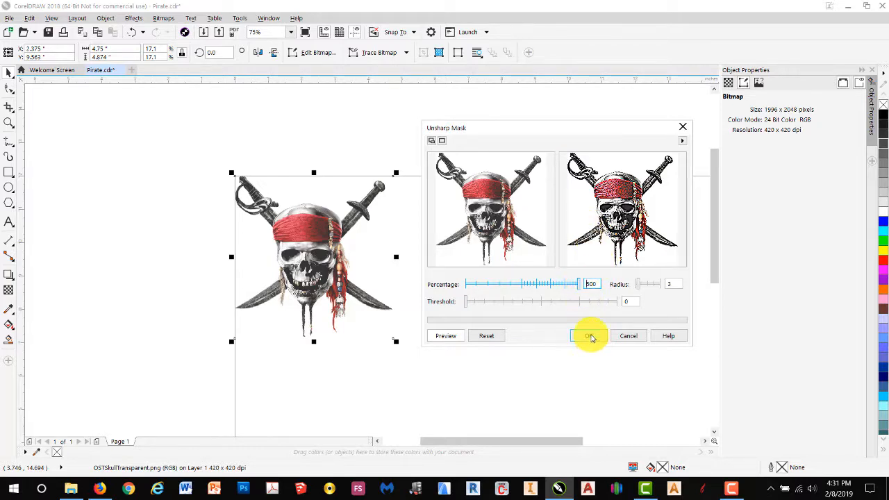
pyautogui.click(588, 335)
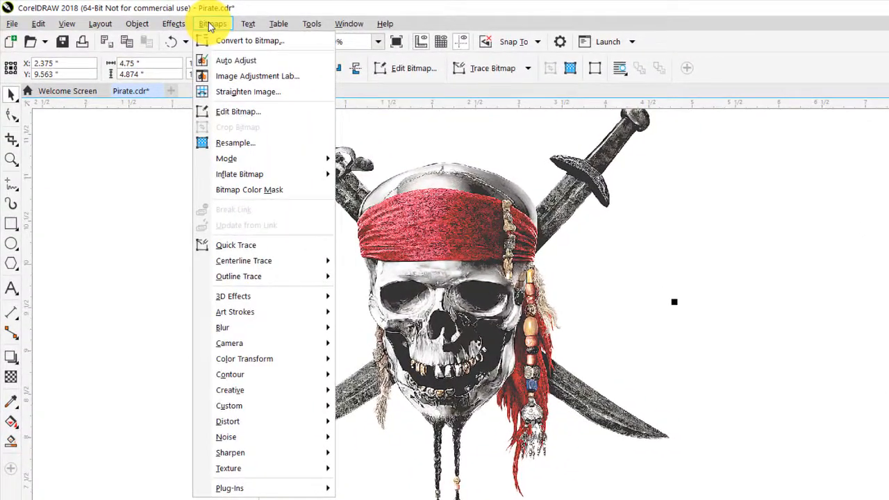
pyautogui.moveTo(226, 158)
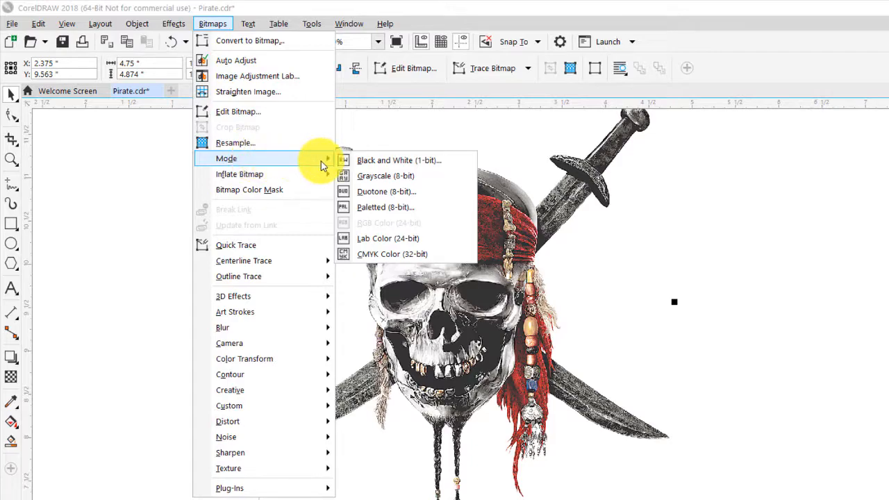
pyautogui.moveTo(397, 160)
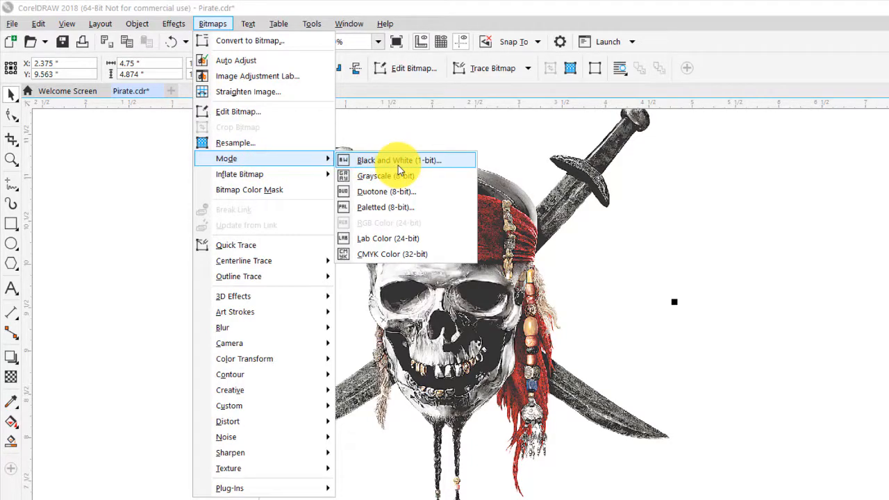
# Step: Convert the skull to 1-bit black and white with Stucki dithering at intensity 100
pyautogui.click(399, 160)
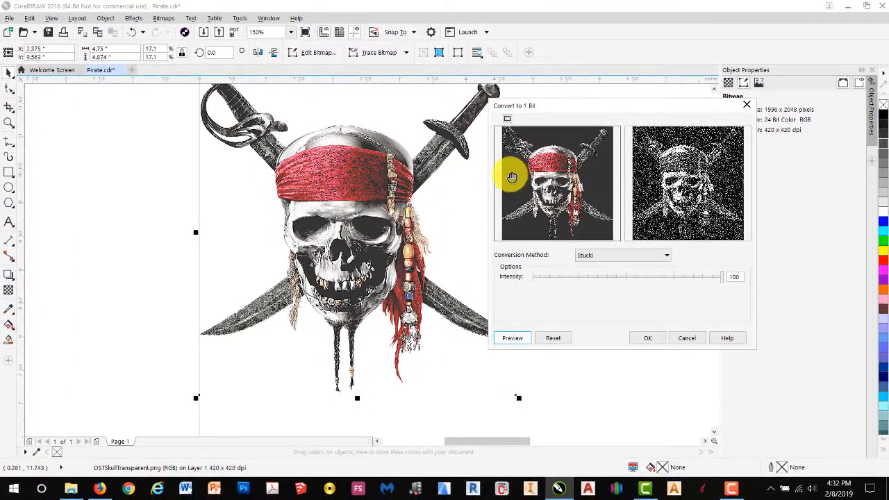
pyautogui.moveTo(500, 227)
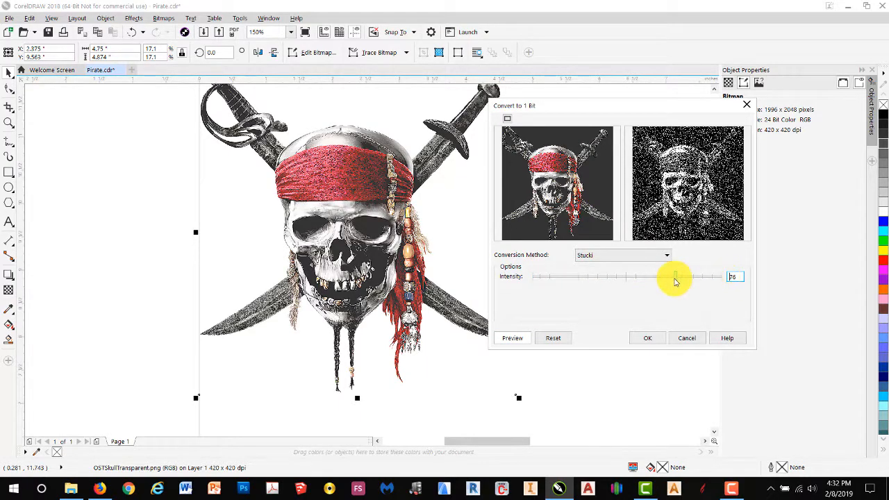
pyautogui.moveTo(674, 276); pyautogui.dragTo(578, 276)
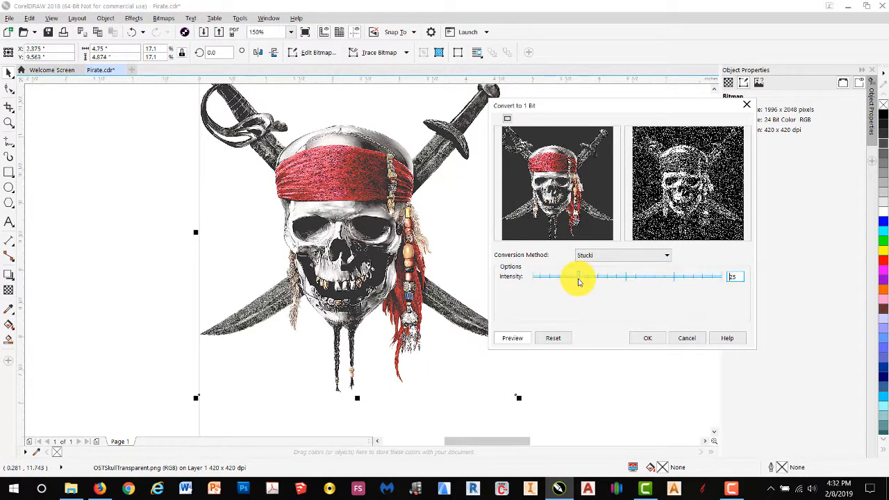
pyautogui.click(513, 337)
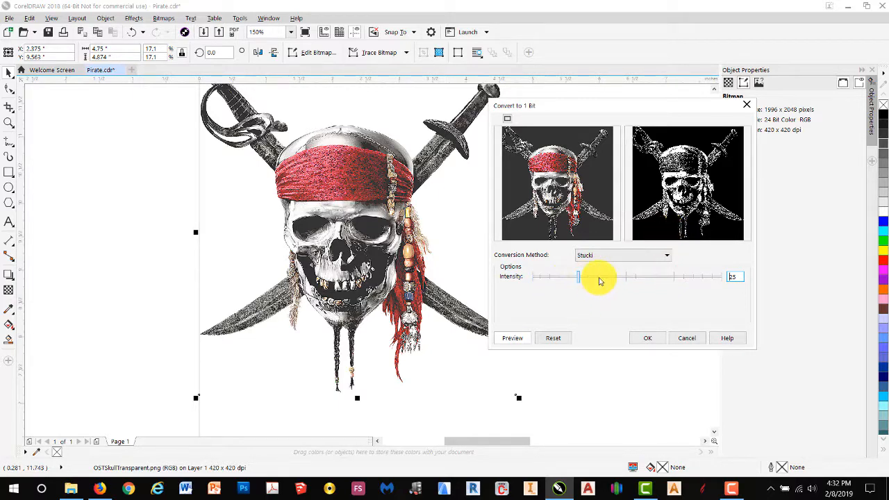
pyautogui.moveTo(578, 277); pyautogui.dragTo(719, 277)
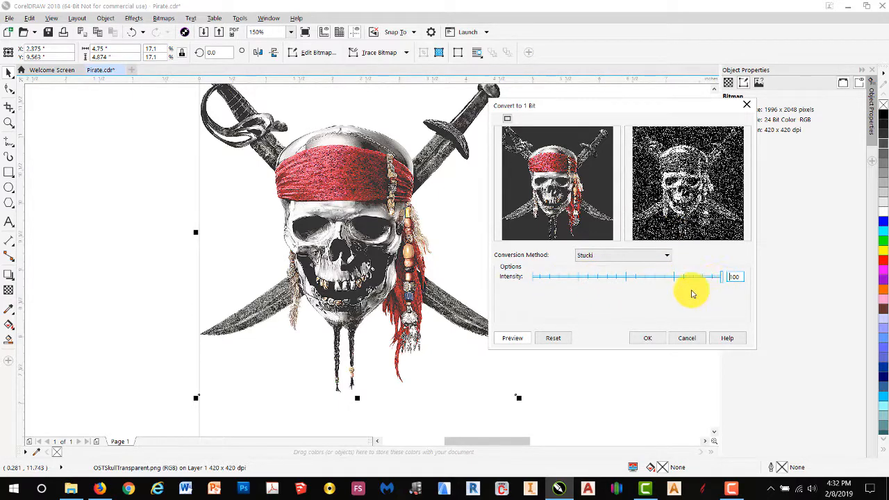
pyautogui.moveTo(684, 299)
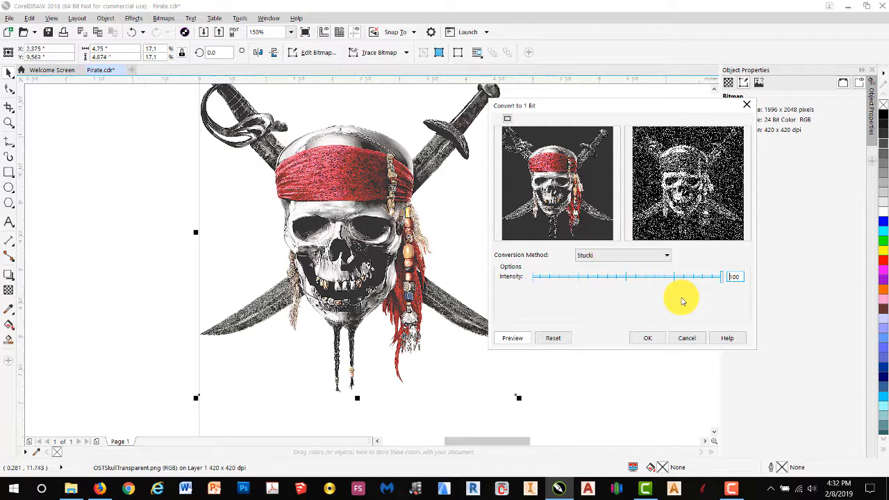
pyautogui.moveTo(679, 300)
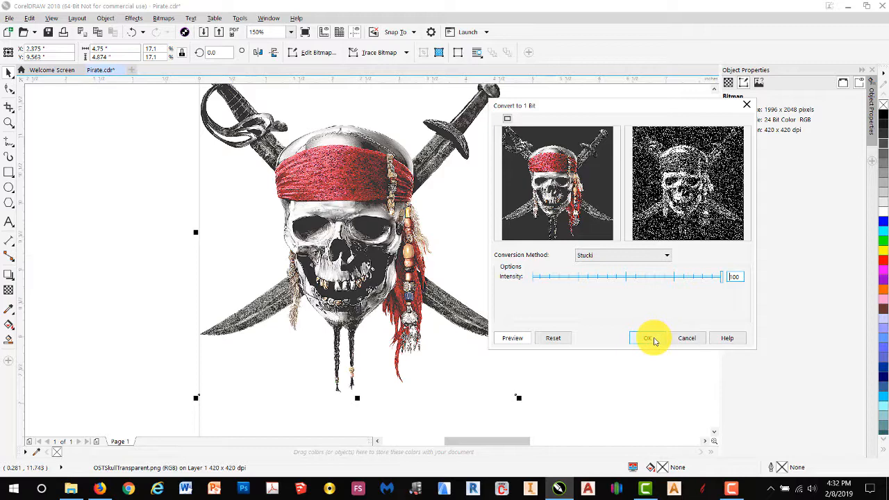
pyautogui.click(646, 338)
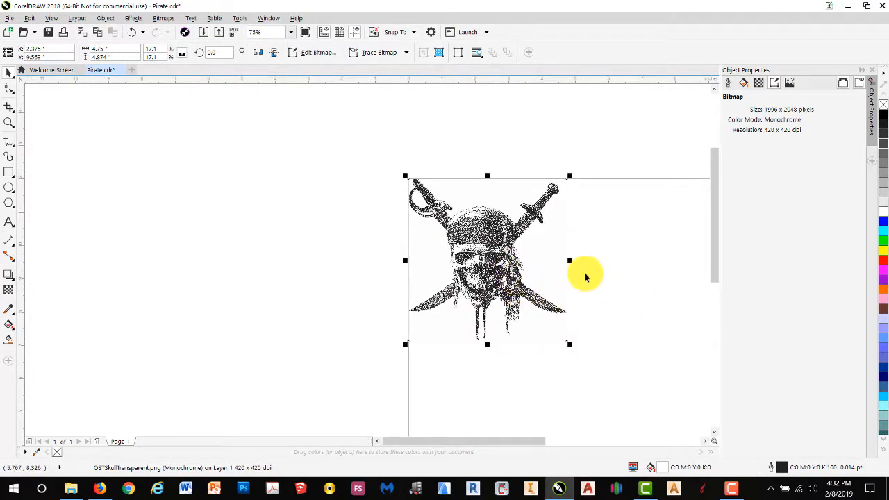
pyautogui.moveTo(526, 317)
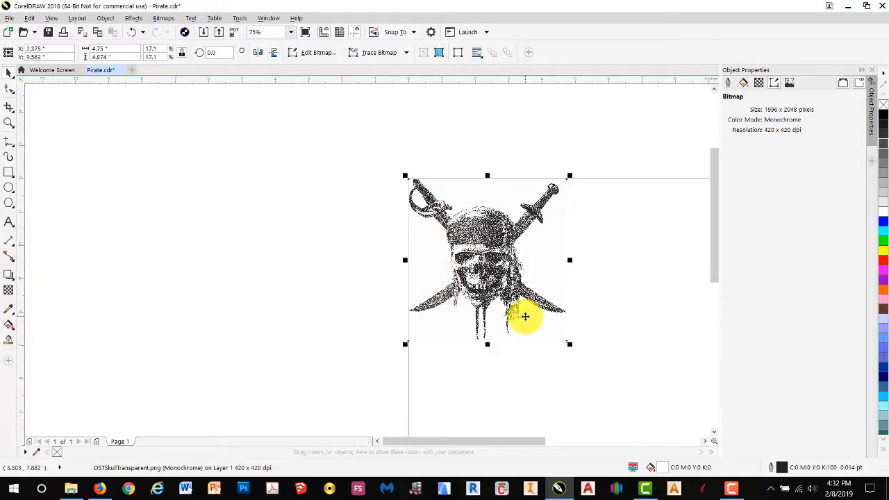
pyautogui.moveTo(643, 331)
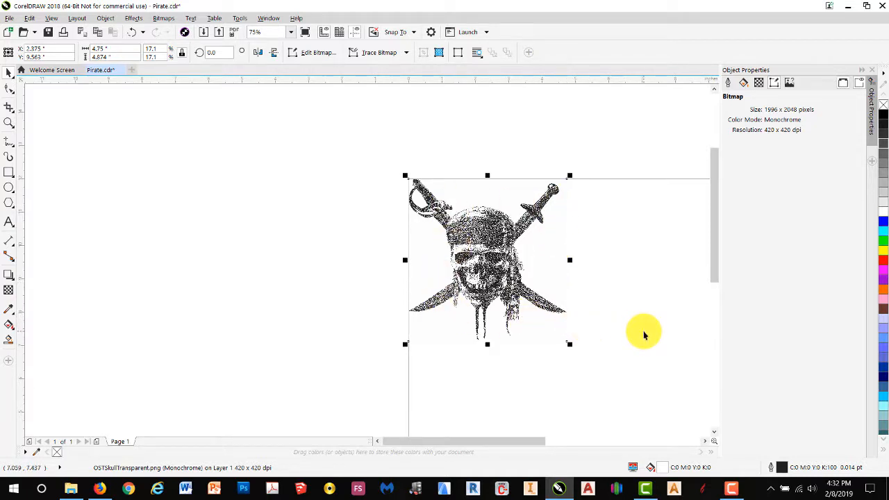
pyautogui.moveTo(634, 321)
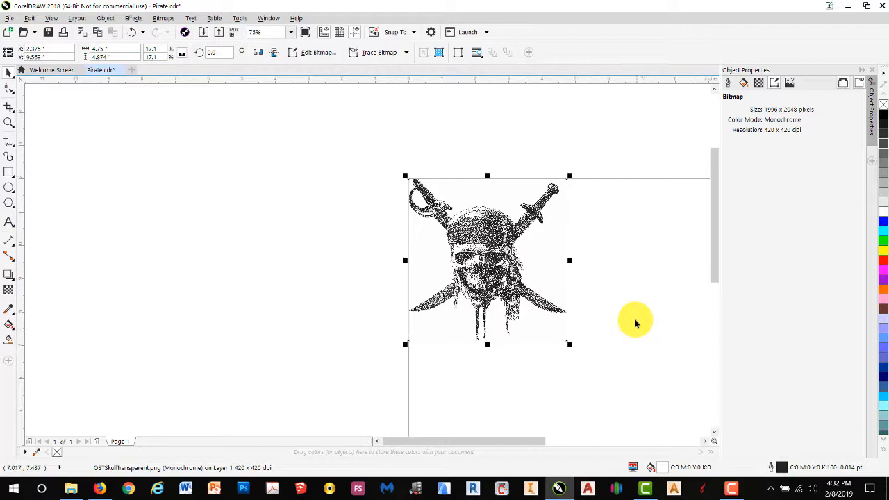
pyautogui.moveTo(548, 259)
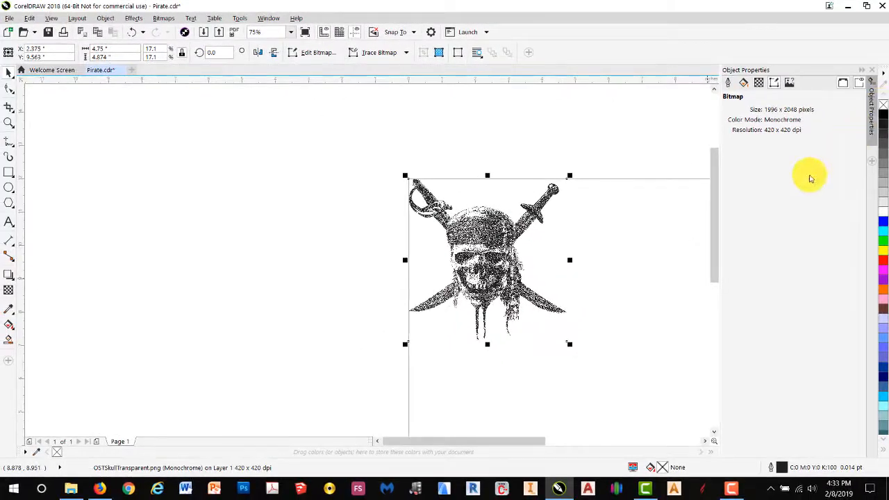
pyautogui.moveTo(486, 260); pyautogui.dragTo(336, 257)
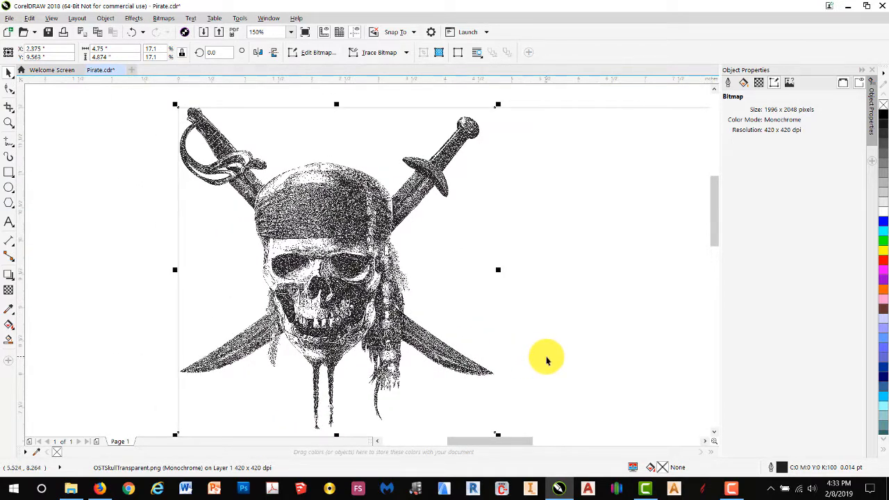
pyautogui.moveTo(555, 347)
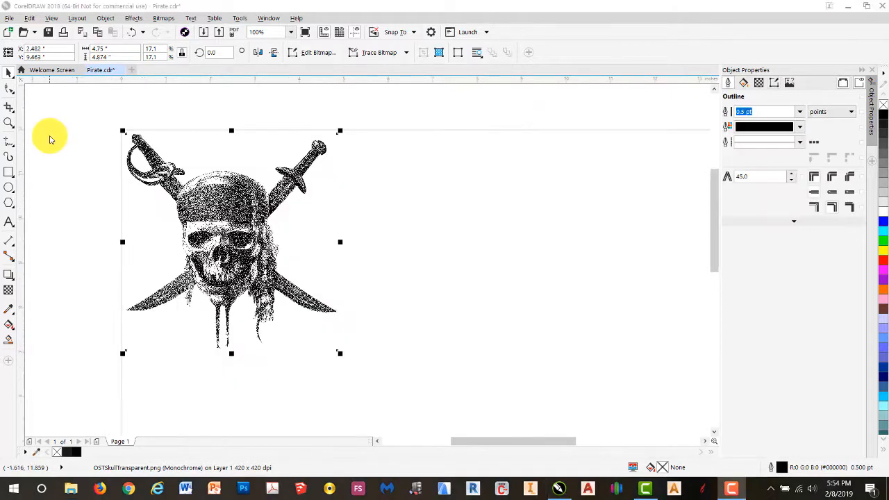
pyautogui.moveTo(54, 128)
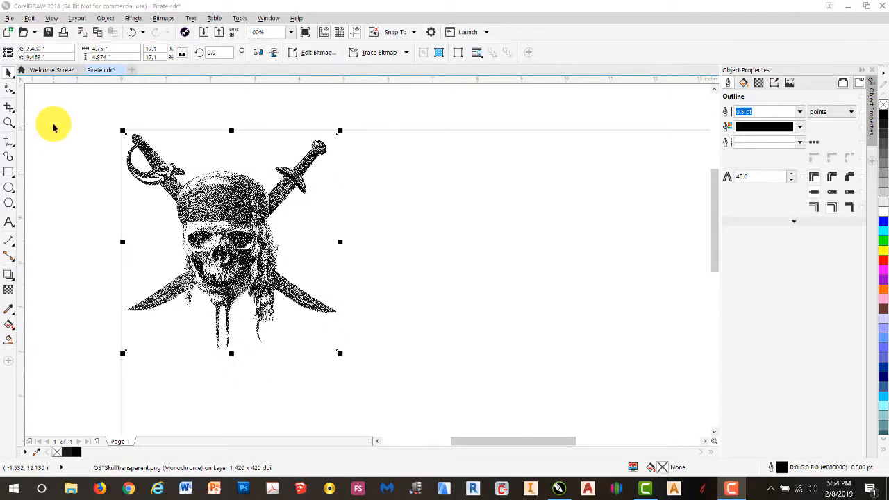
pyautogui.click(10, 17)
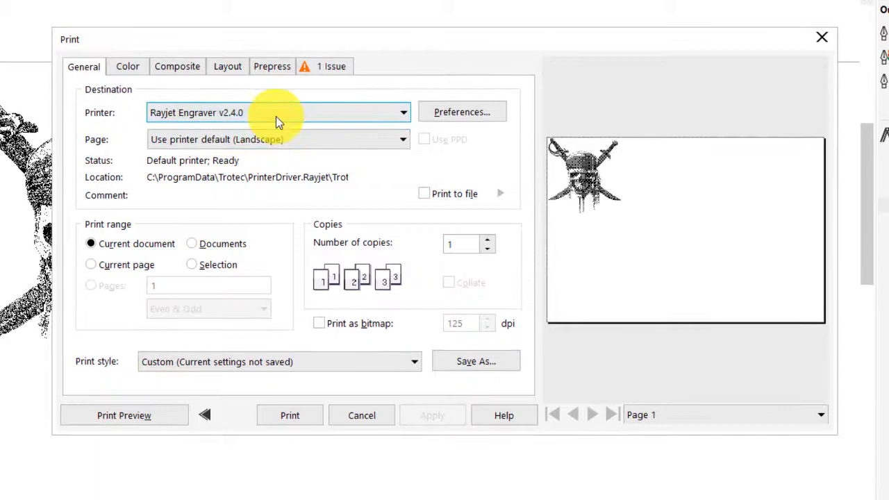
pyautogui.moveTo(302, 125)
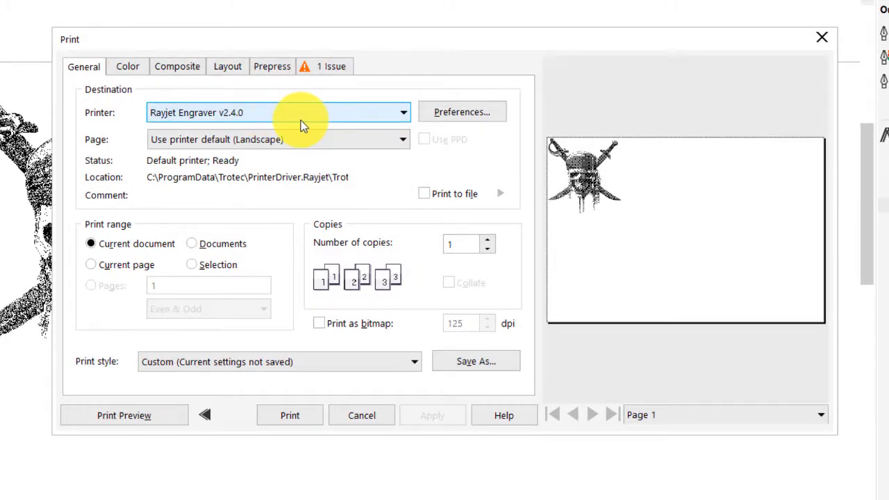
pyautogui.moveTo(121, 66)
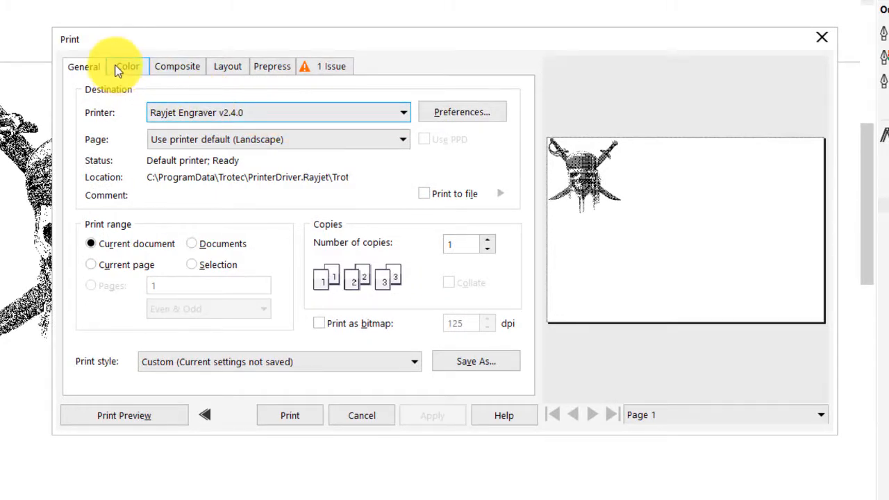
# Step: Verify RGB composite color output, then return to General settings for Rayjet Engraver v2.4.0
pyautogui.click(127, 66)
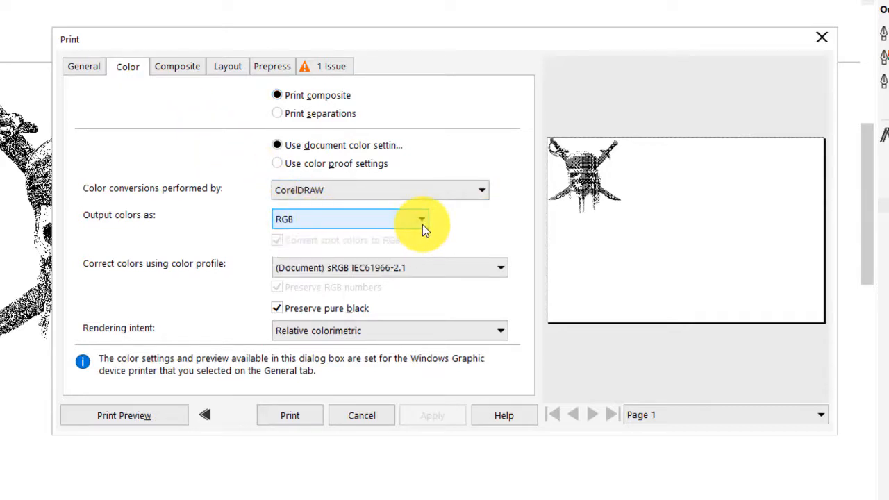
pyautogui.click(83, 65)
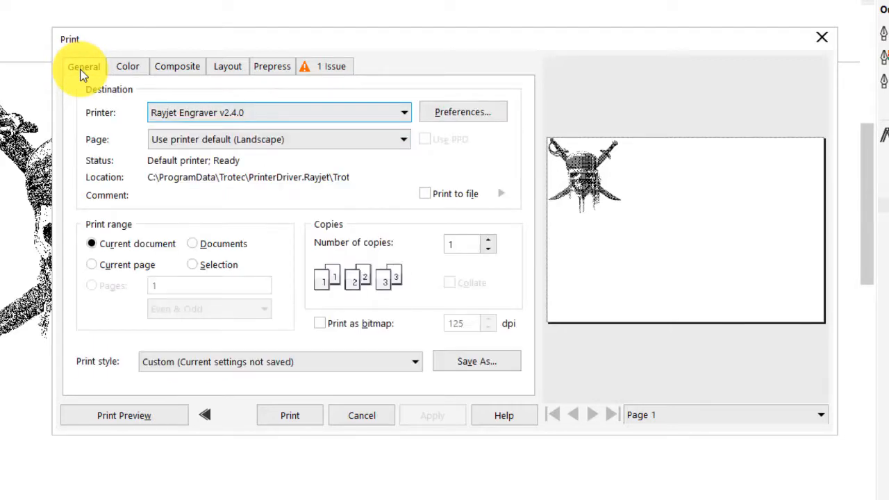
pyautogui.moveTo(412, 357)
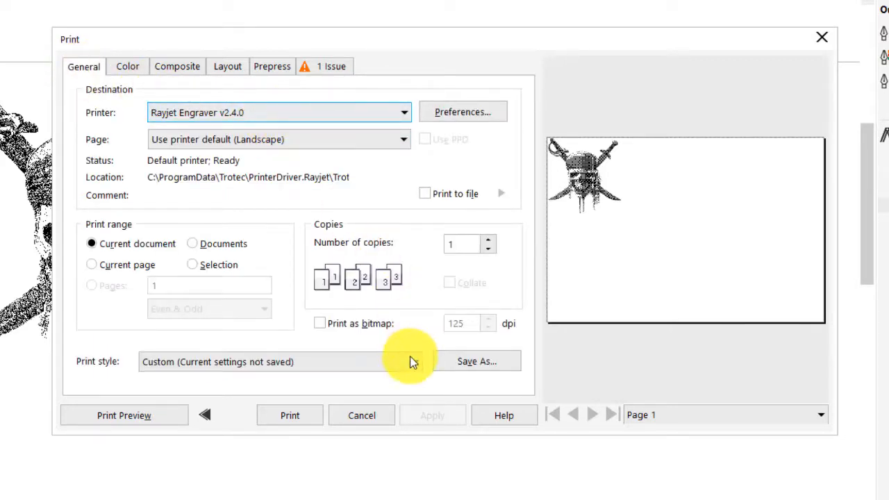
pyautogui.moveTo(475, 112)
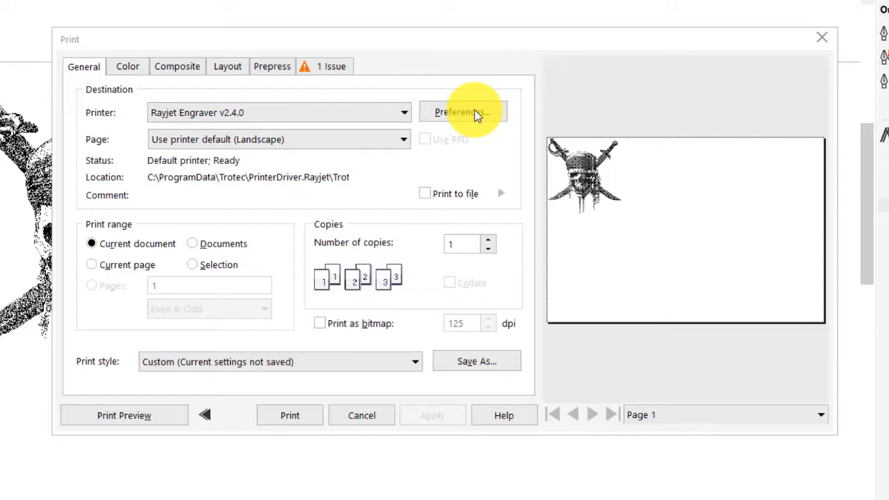
# Step: Review Rayjet preferences: Wood Birch at 75% power, Standard process at 125 dpi
pyautogui.click(461, 112)
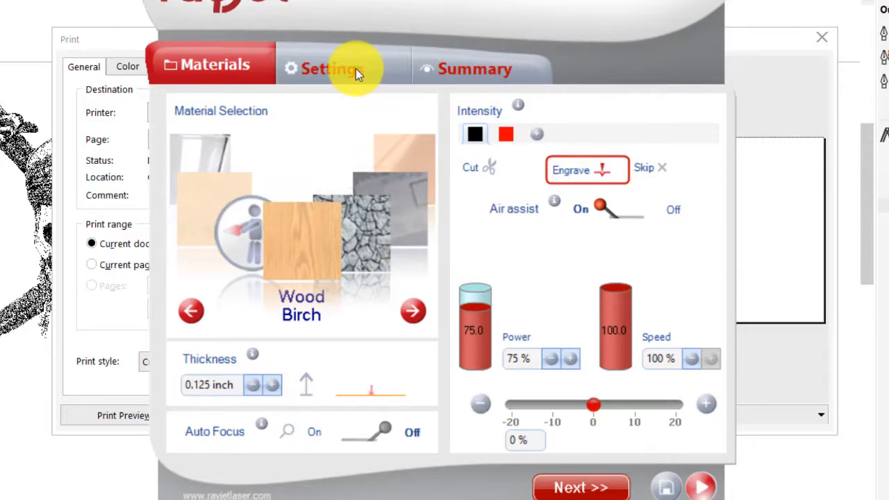
pyautogui.click(343, 68)
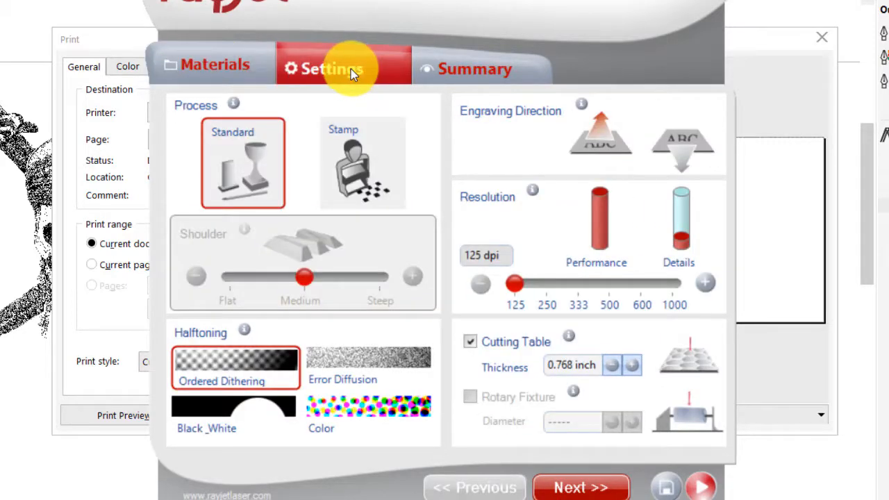
pyautogui.moveTo(437, 305)
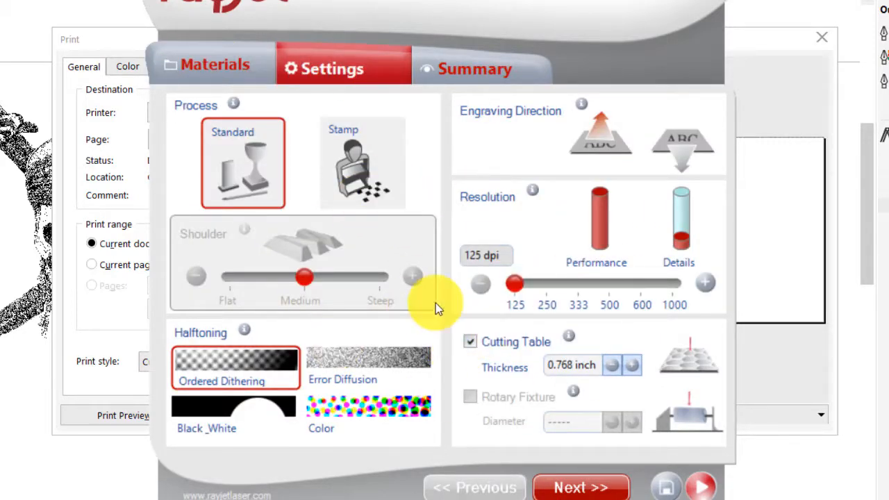
pyautogui.moveTo(701, 486)
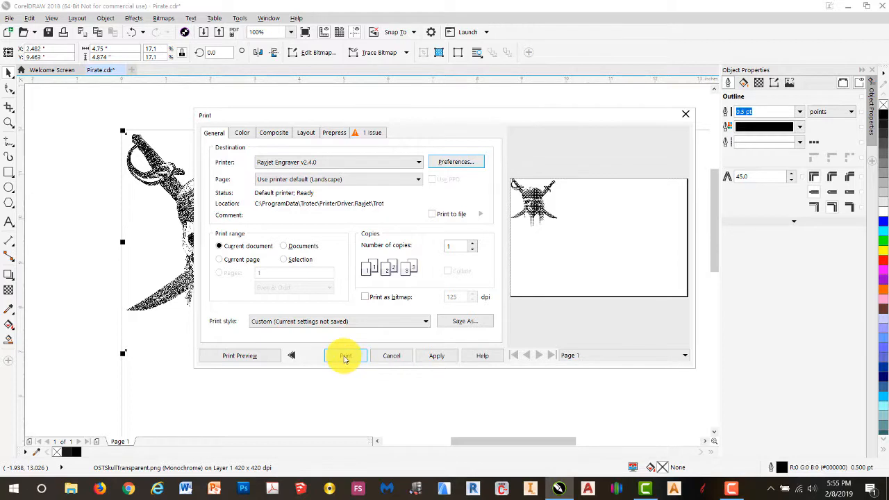
# Step: Send the monochrome skull drawing to the Rayjet engraver
pyautogui.click(345, 355)
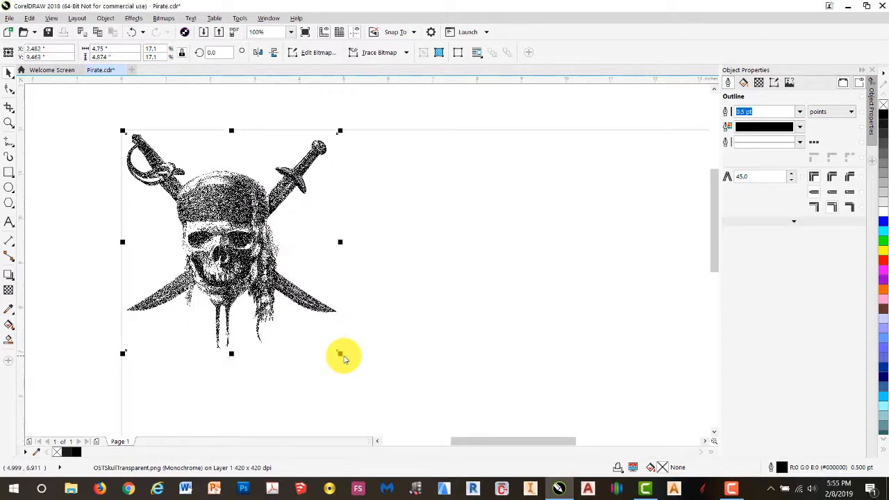
pyautogui.moveTo(472, 366)
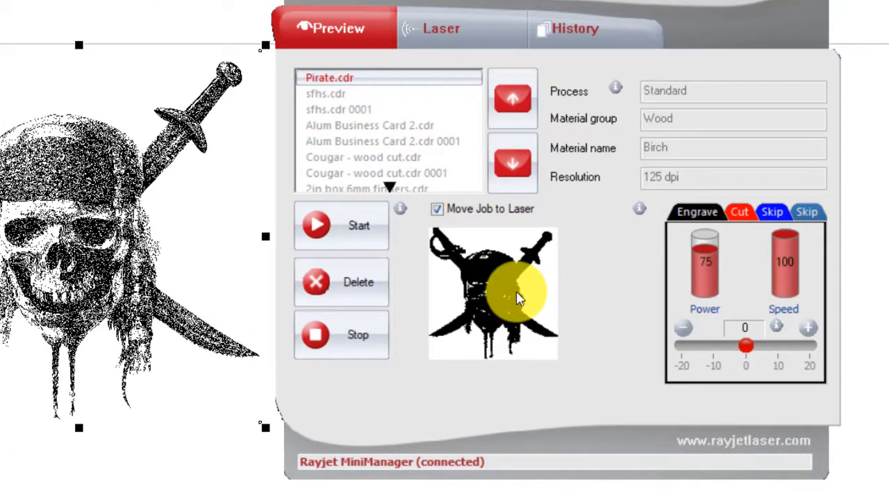
# Step: Select the Pirate.cdr job to preview its Wood Birch, 125 dpi, 75% power, 100% speed settings
pyautogui.click(329, 77)
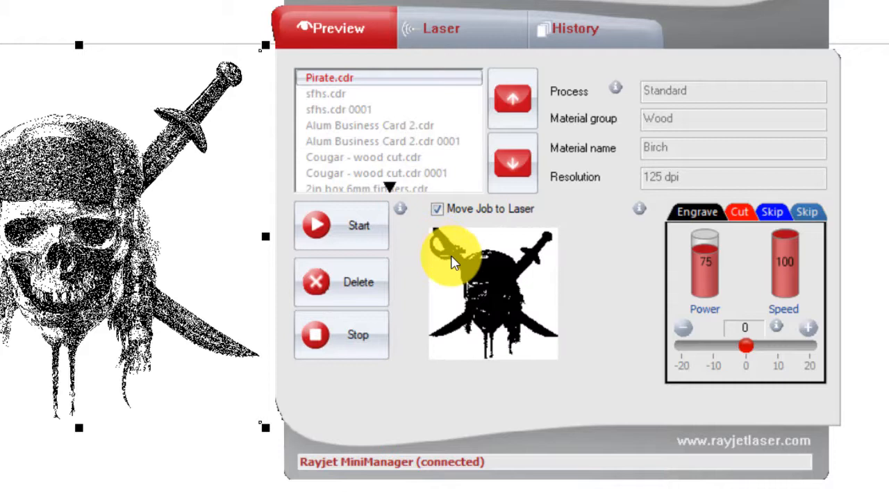
pyautogui.moveTo(507, 298)
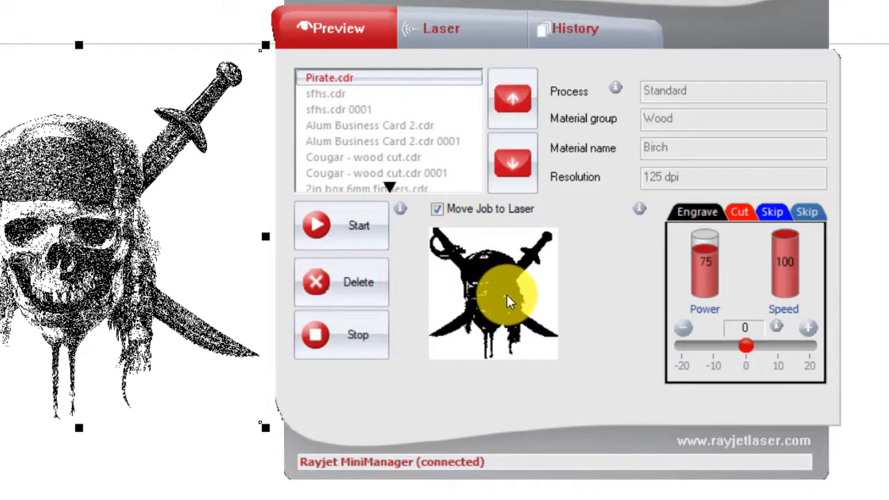
pyautogui.moveTo(538, 320)
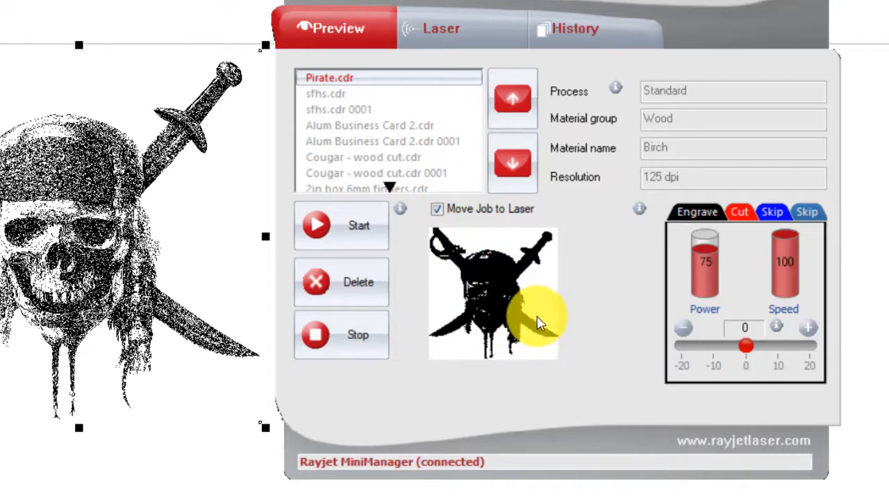
pyautogui.moveTo(545, 312)
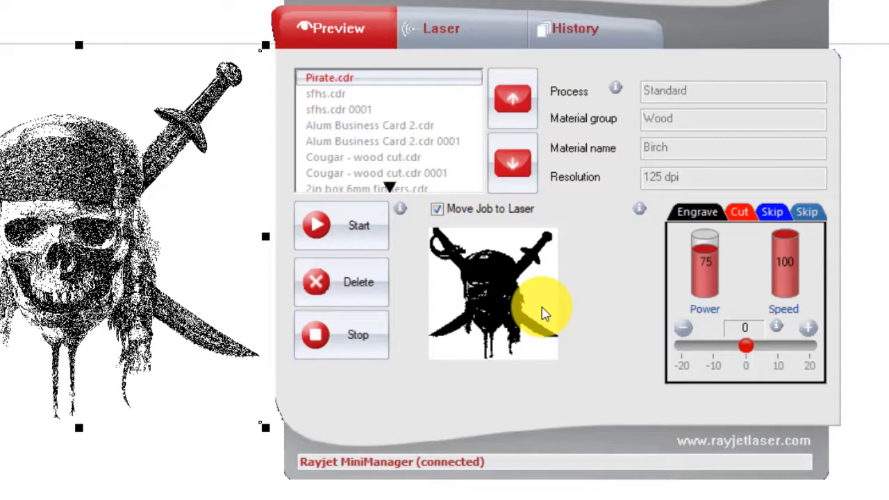
pyautogui.moveTo(614, 294)
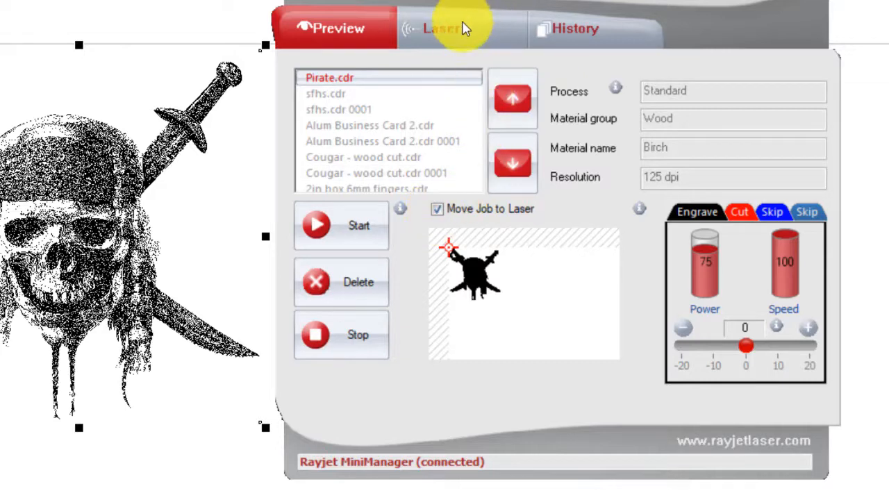
# Step: Send the laser head home from the Laser tab so X and Y read 0.000 inch
pyautogui.click(438, 28)
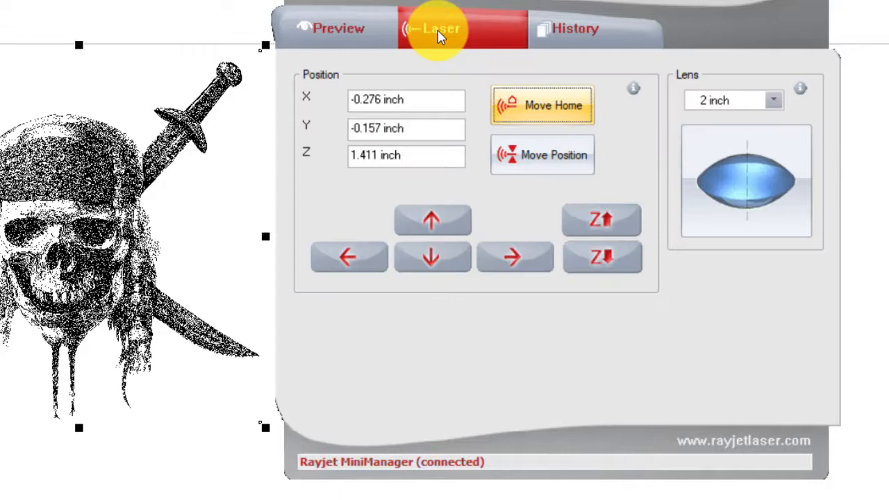
pyautogui.moveTo(553, 105)
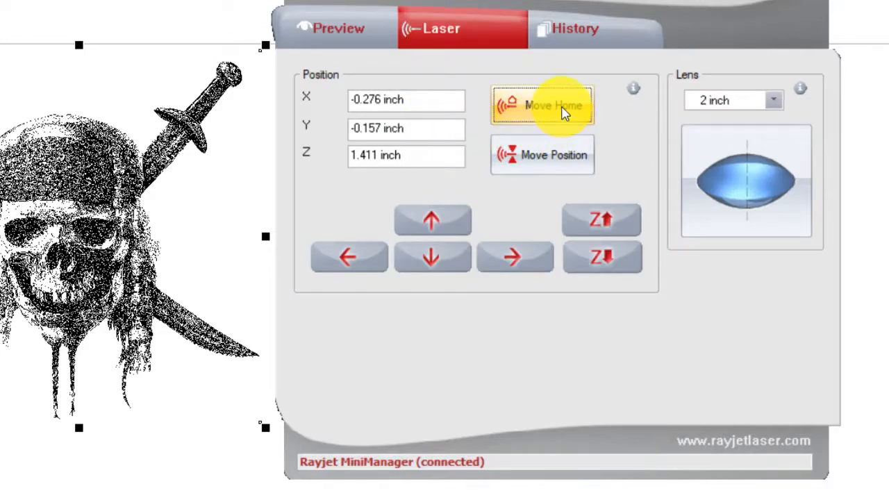
pyautogui.click(543, 104)
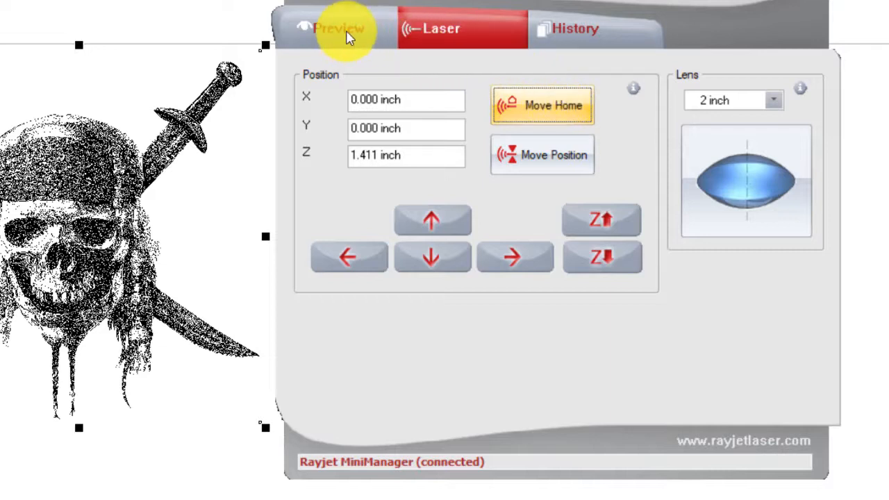
# Step: Start engraving Pirate.cdr from the Preview tab, status showing processing at 0% done
pyautogui.click(338, 28)
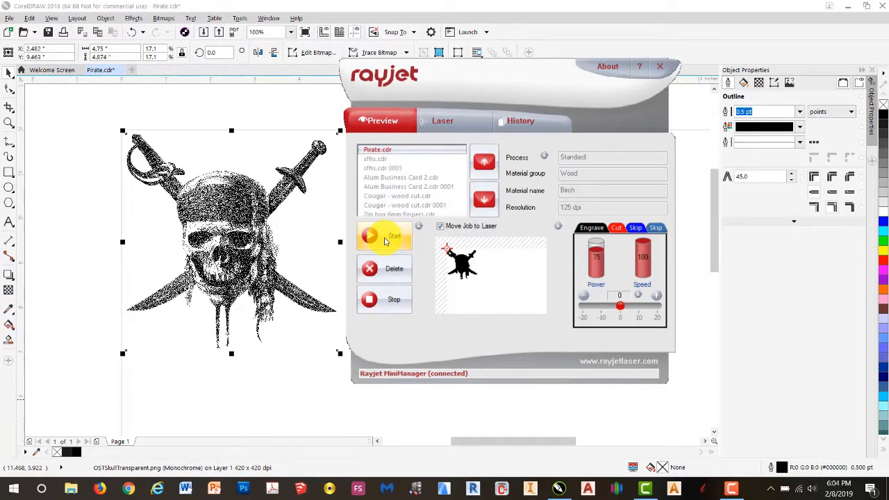
pyautogui.click(384, 236)
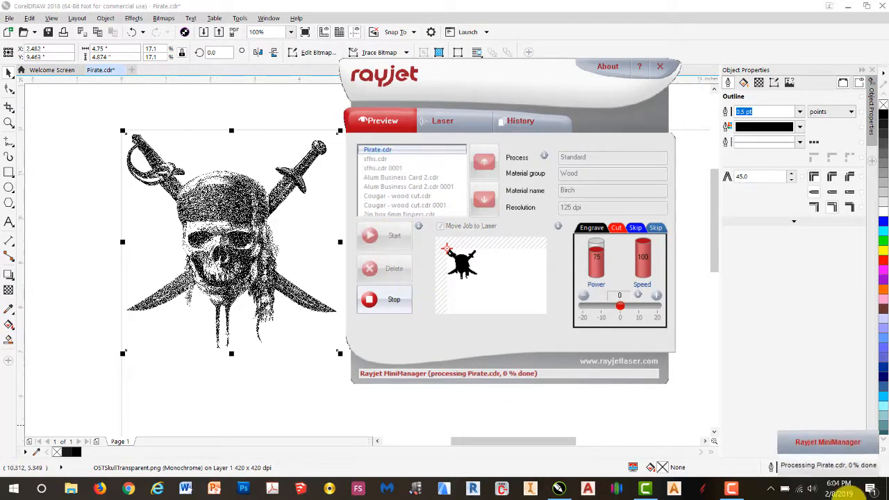